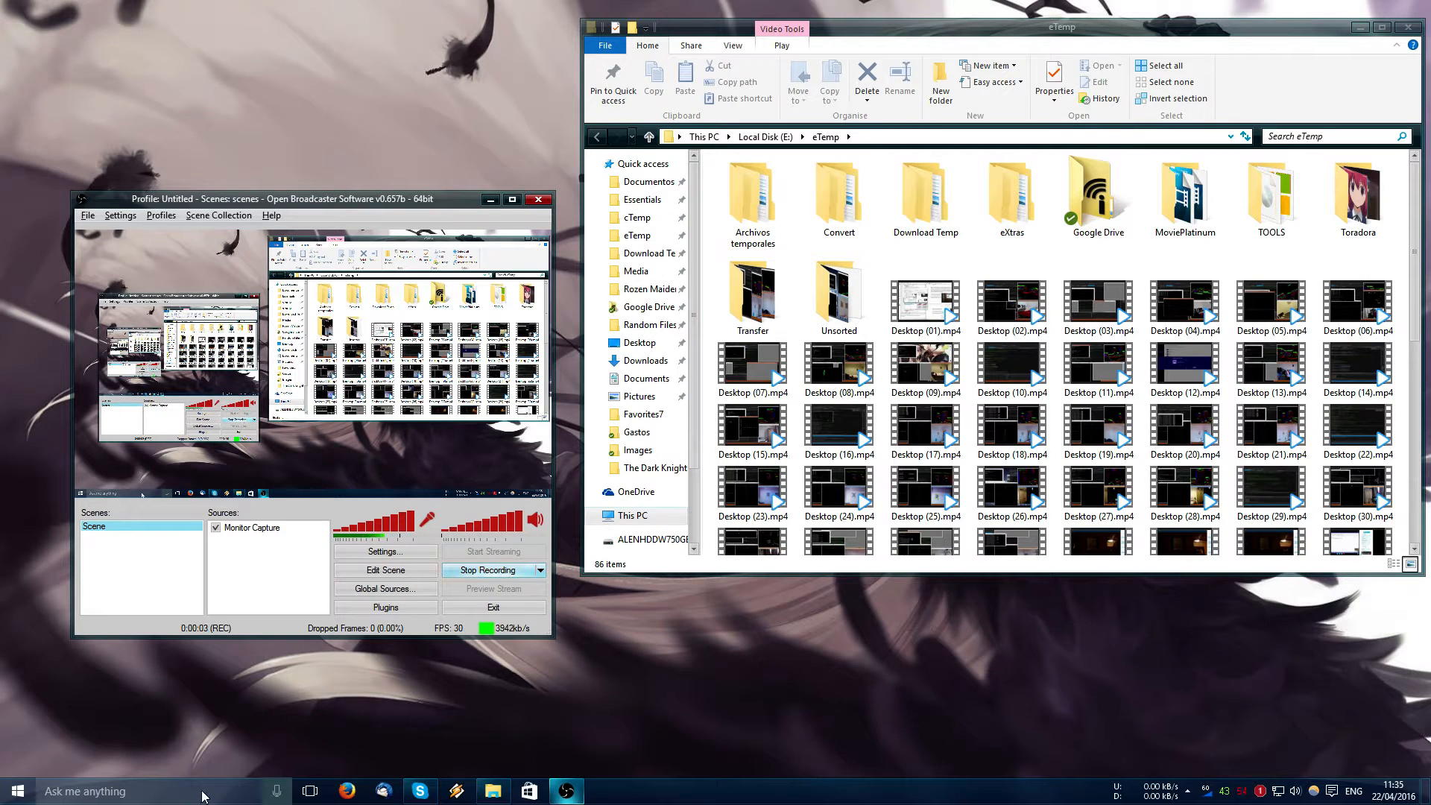
# - Search 'logi' in Start and launch Logitech Gaming Software 8.82
pyautogui.write('logi')
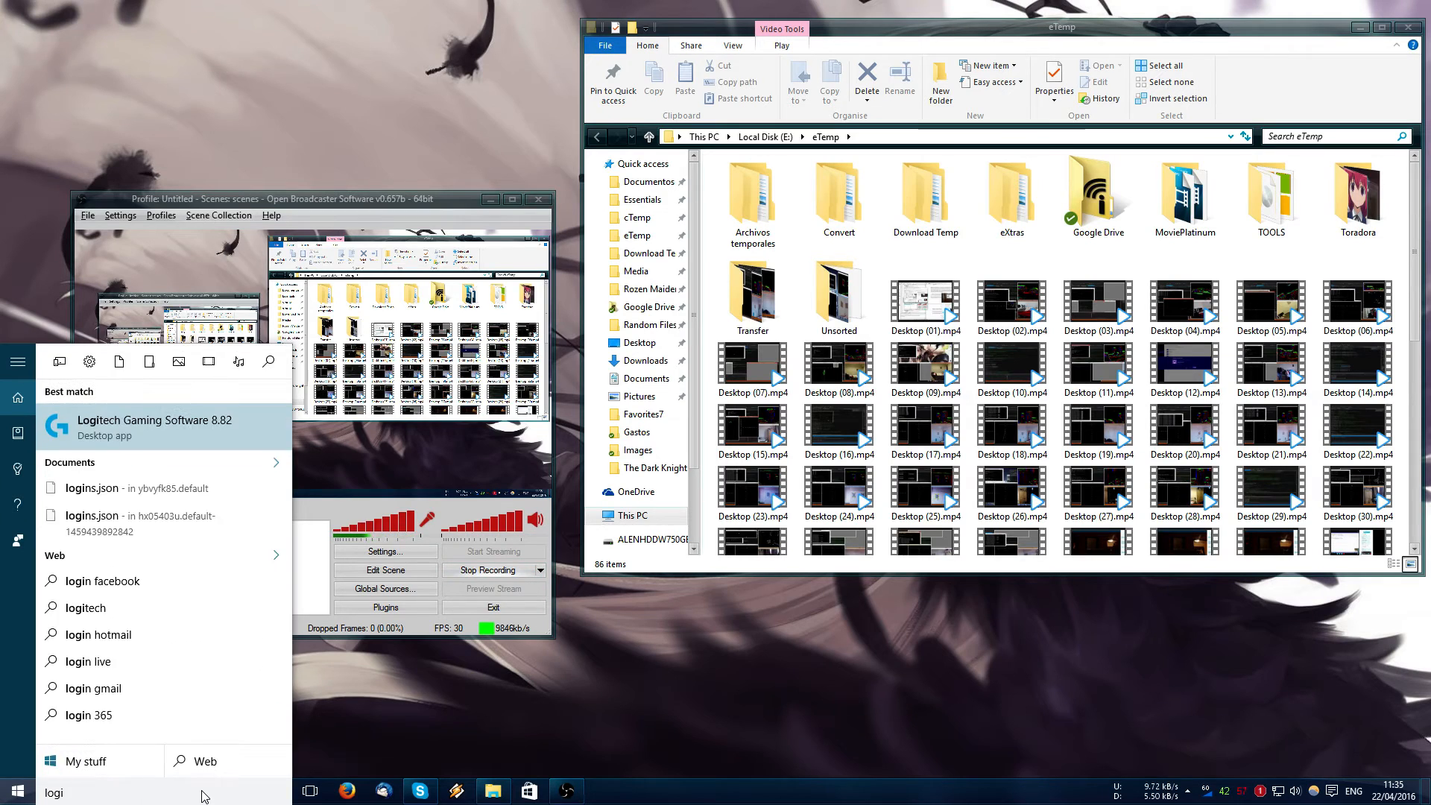
pyautogui.click(155, 426)
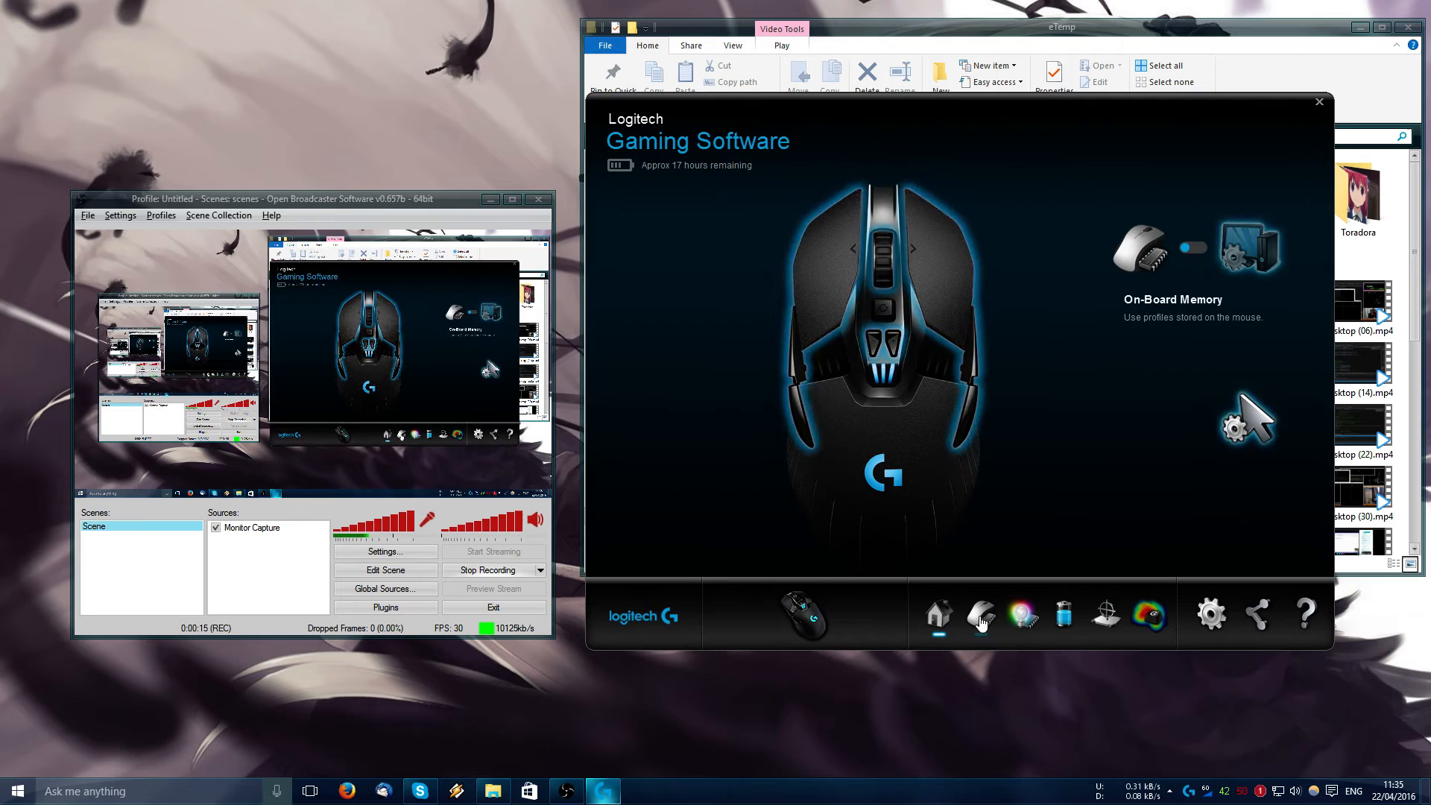
# - Assign Previous Track to the side button in the G-Shift layout and return Home
pyautogui.click(980, 612)
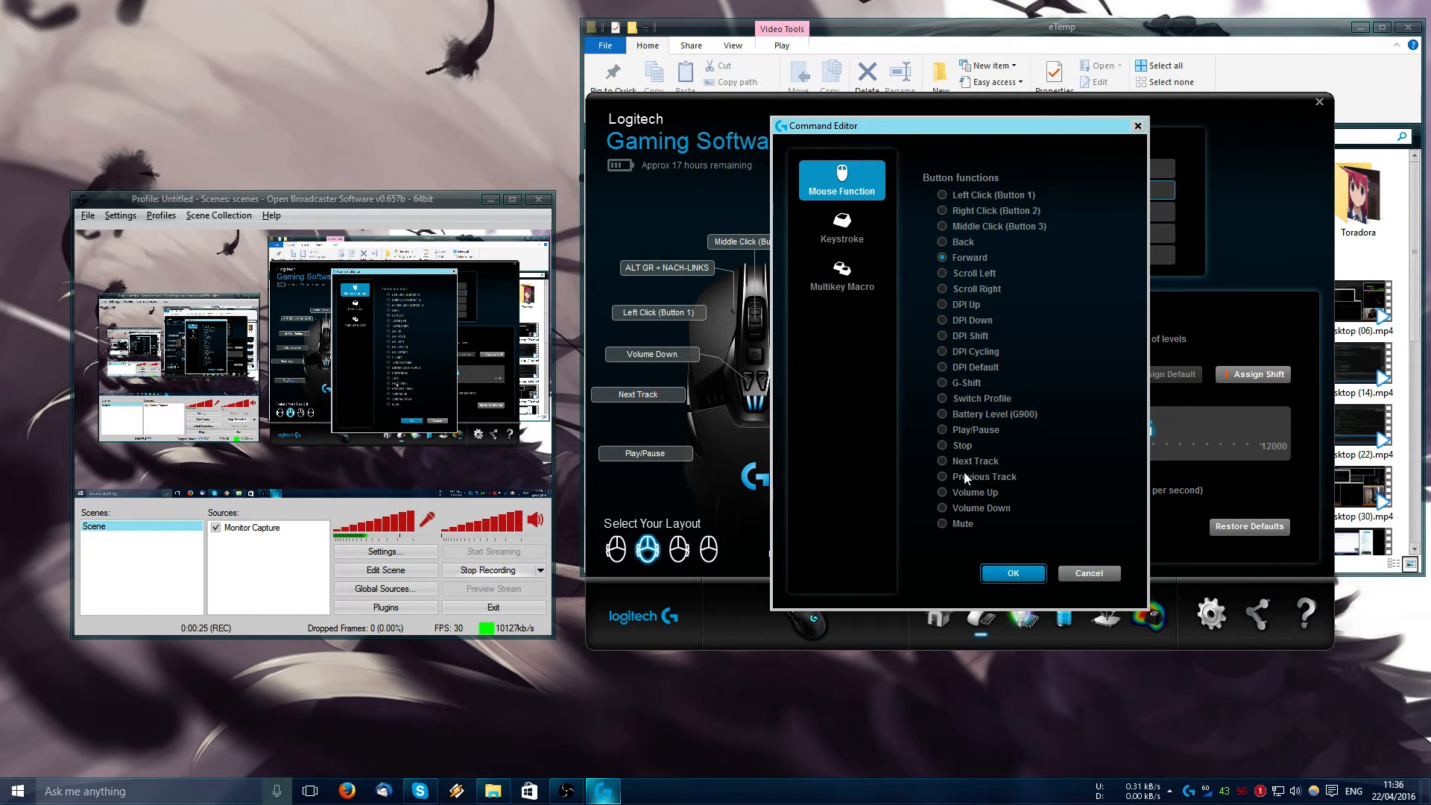
pyautogui.click(1012, 572)
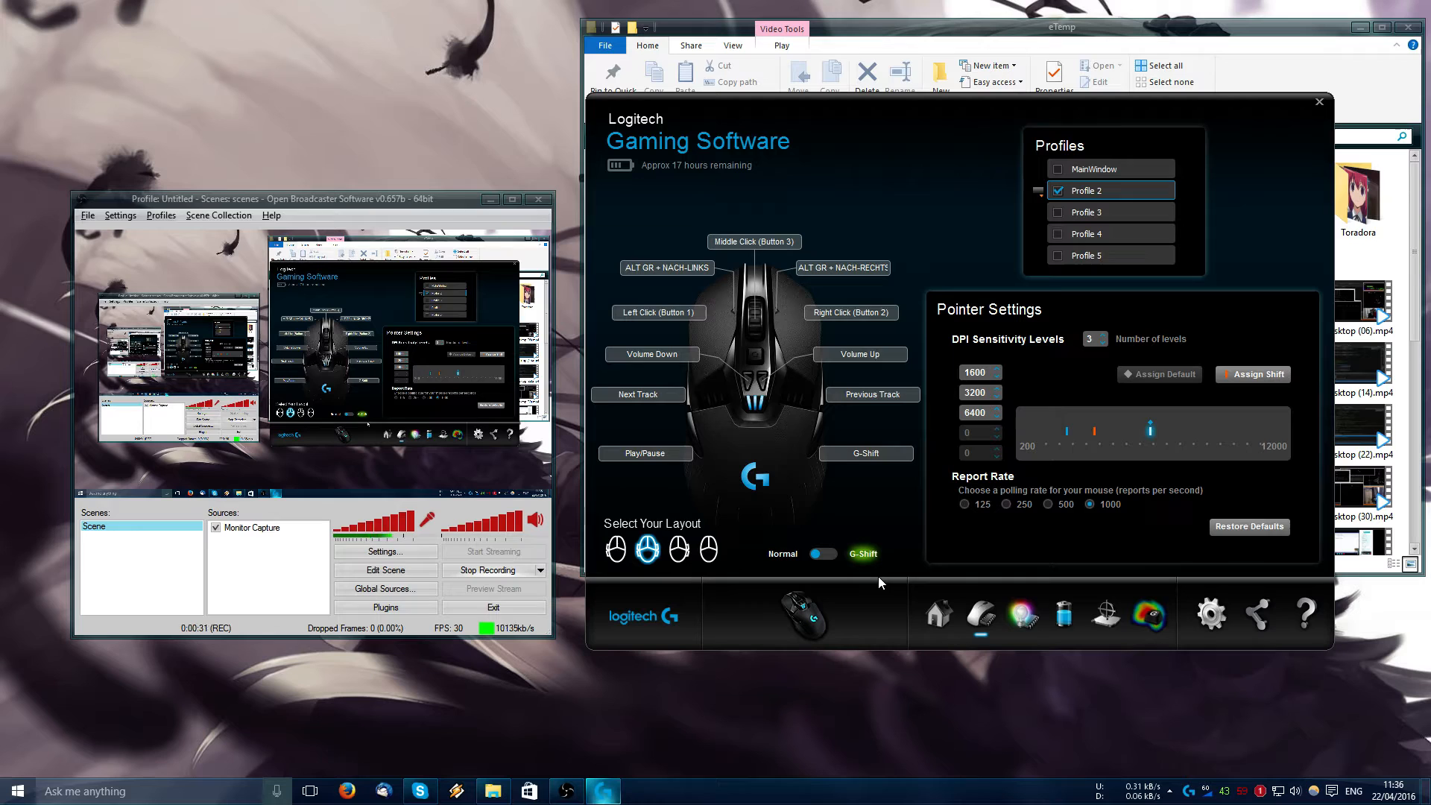
pyautogui.moveTo(894, 556)
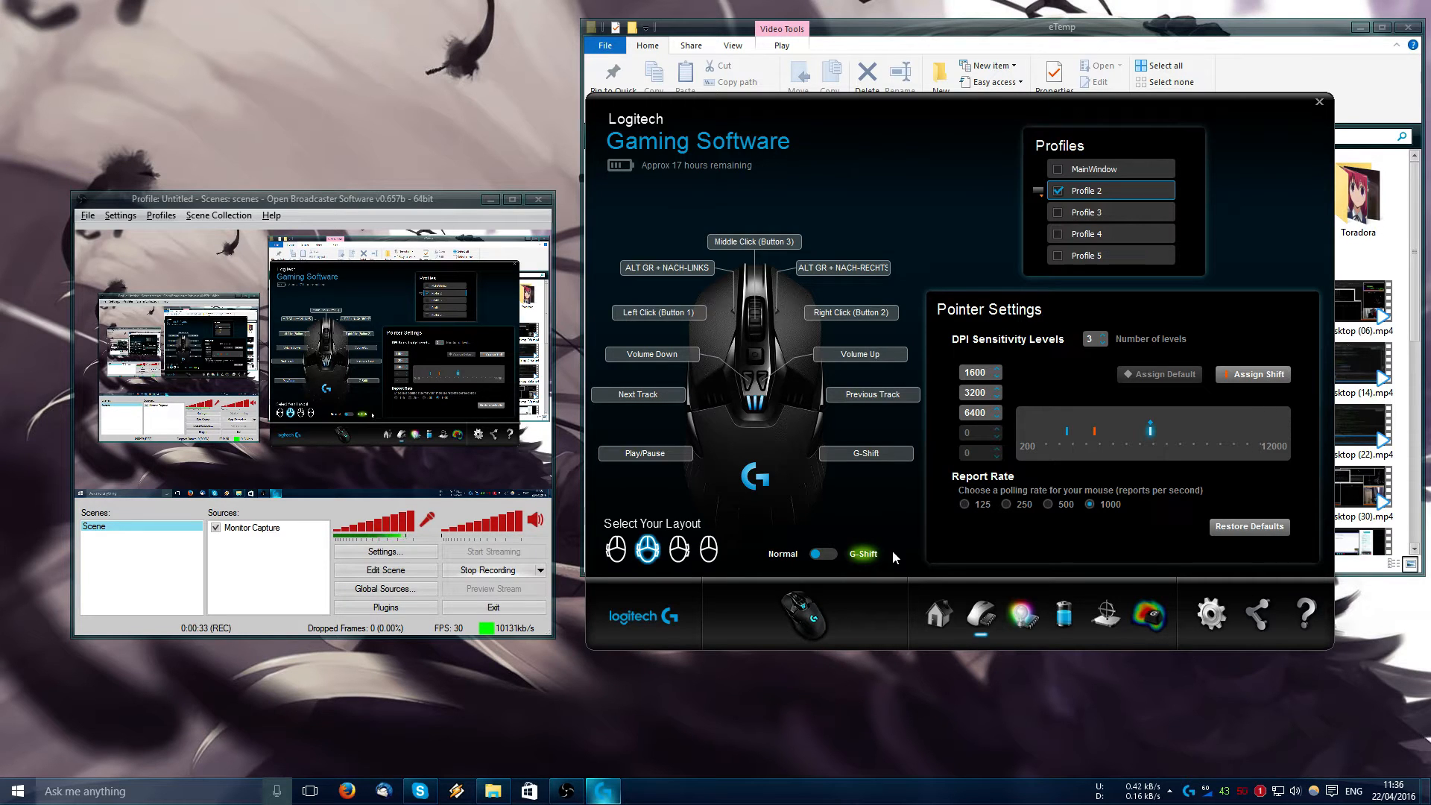
pyautogui.moveTo(900, 575)
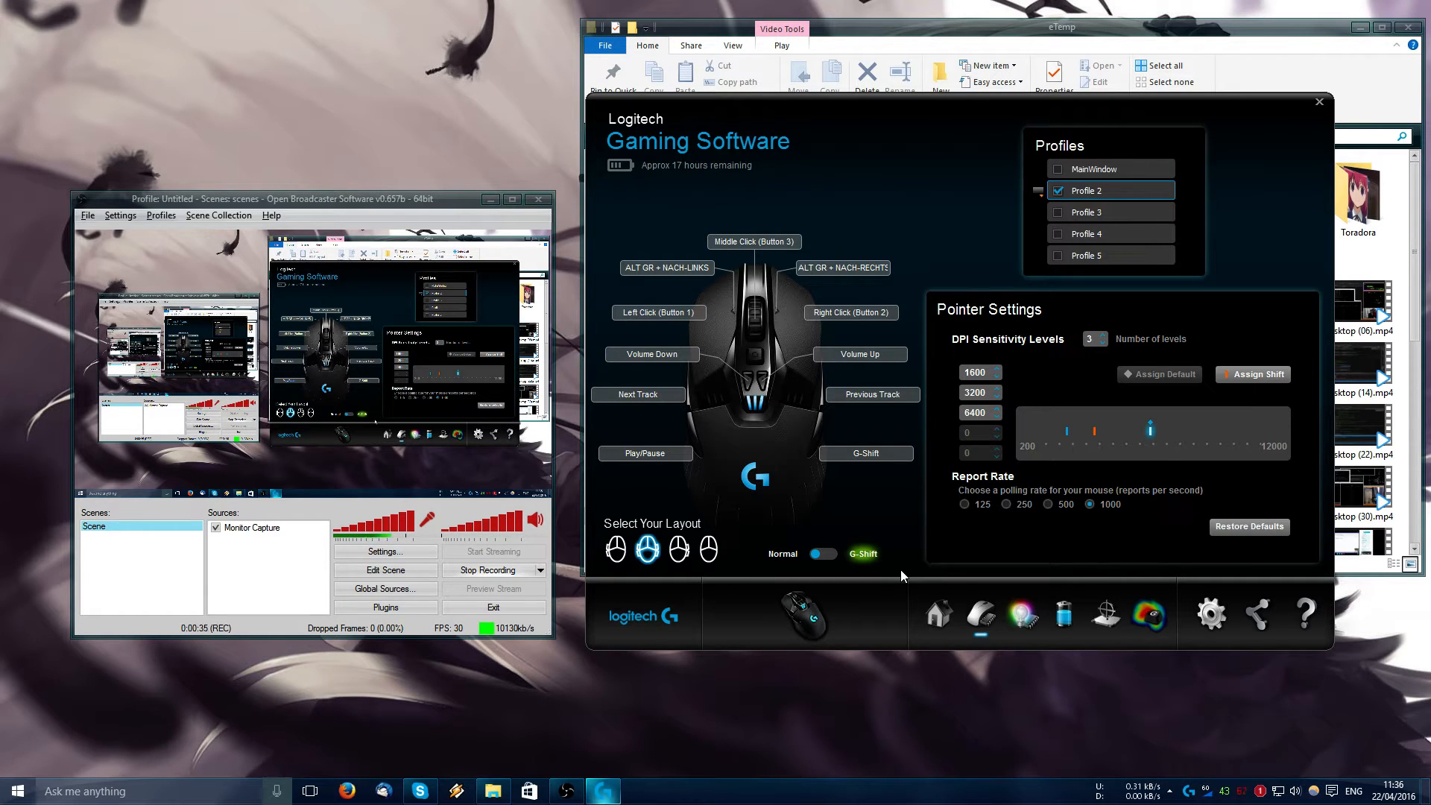
pyautogui.click(1142, 612)
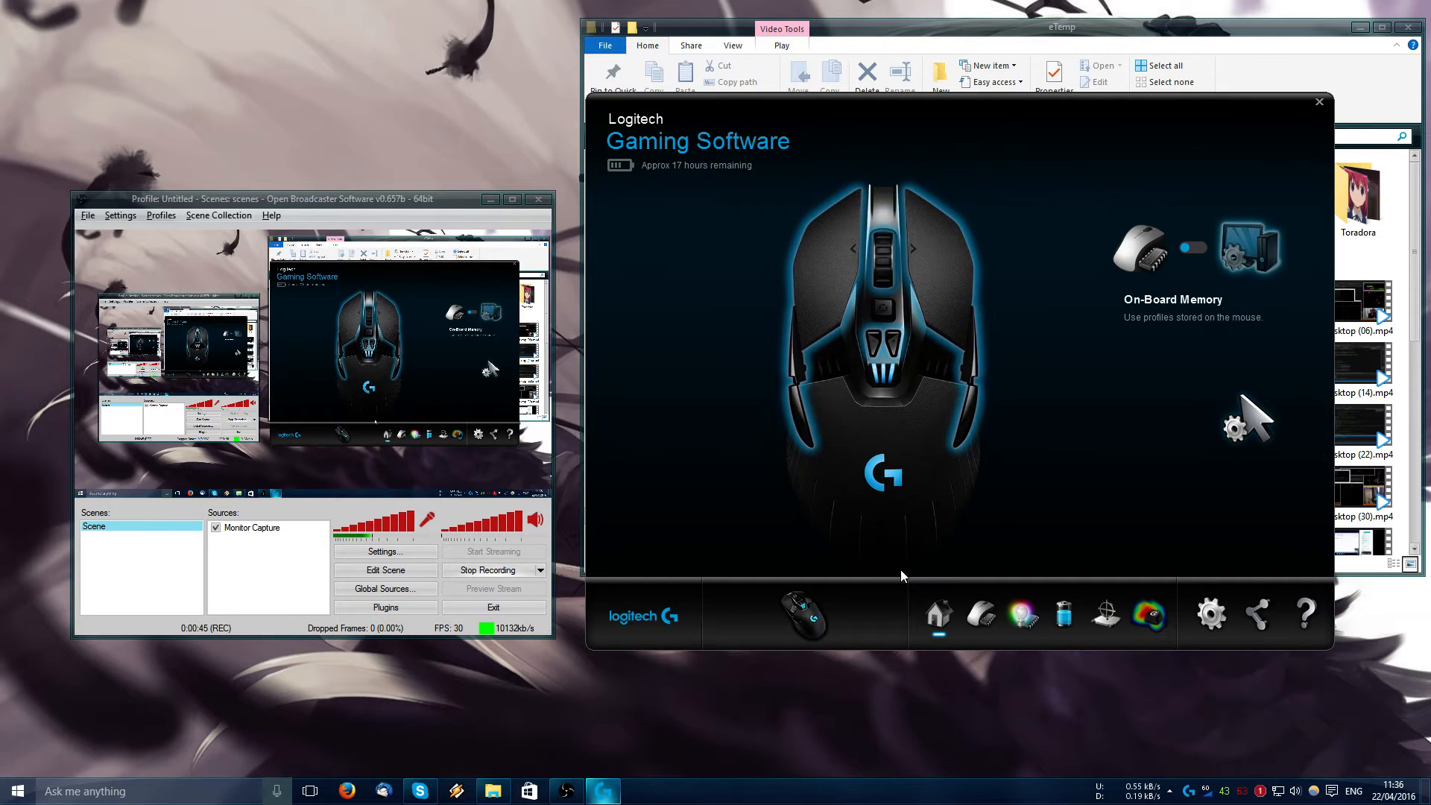
pyautogui.moveTo(982, 616)
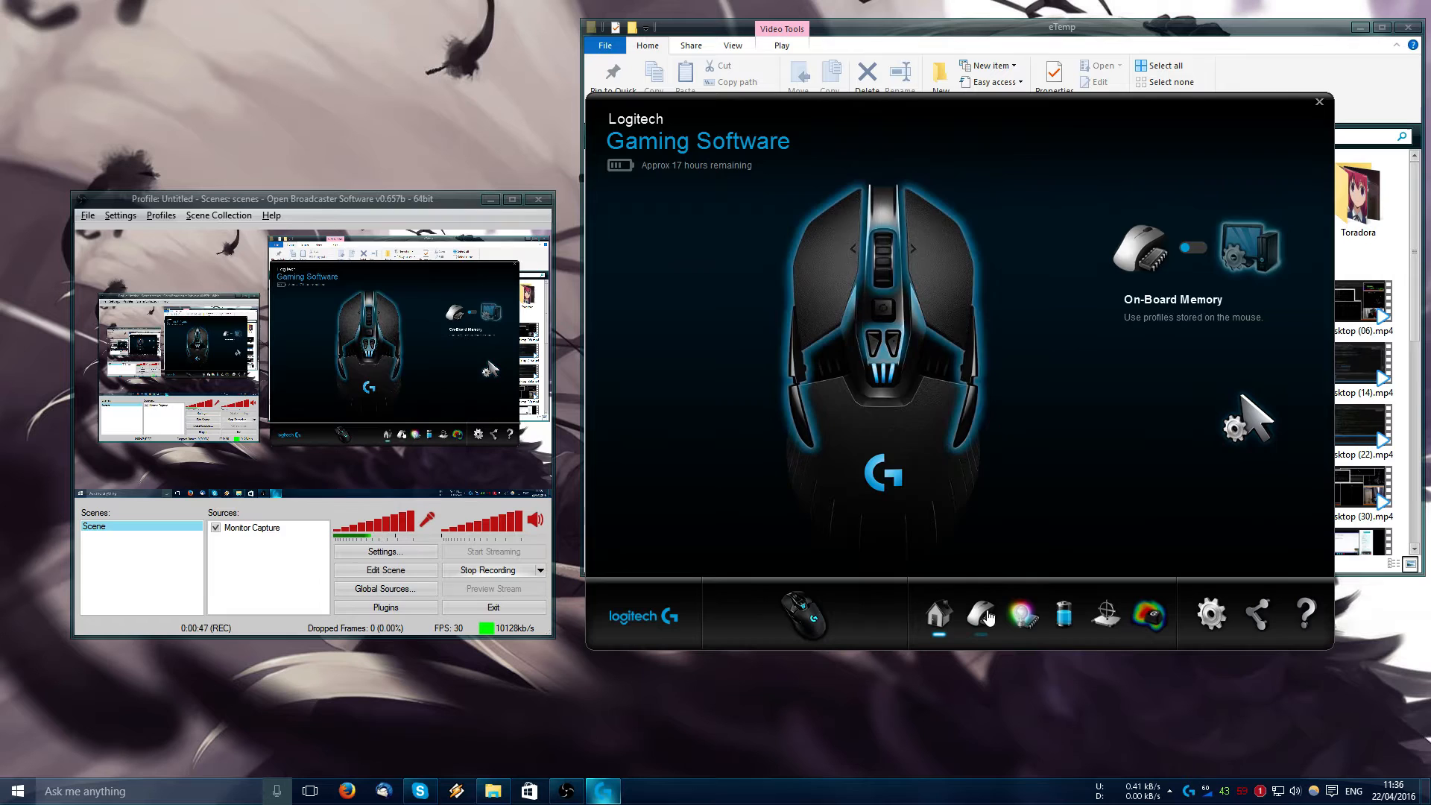
# - Reassign the former G-Shift button to Stop in Profile 2's G-Shift layout
pyautogui.click(981, 613)
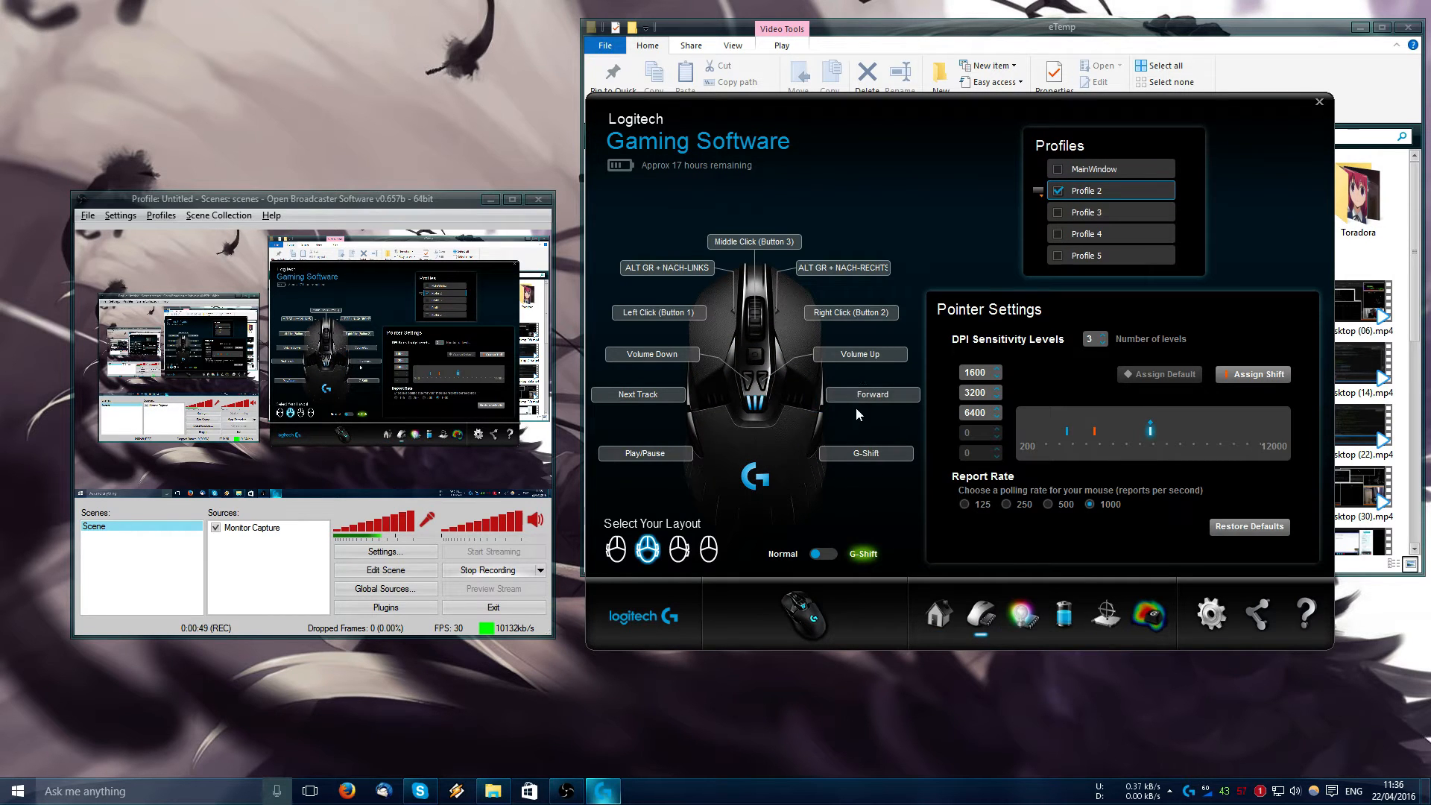
pyautogui.moveTo(848, 469)
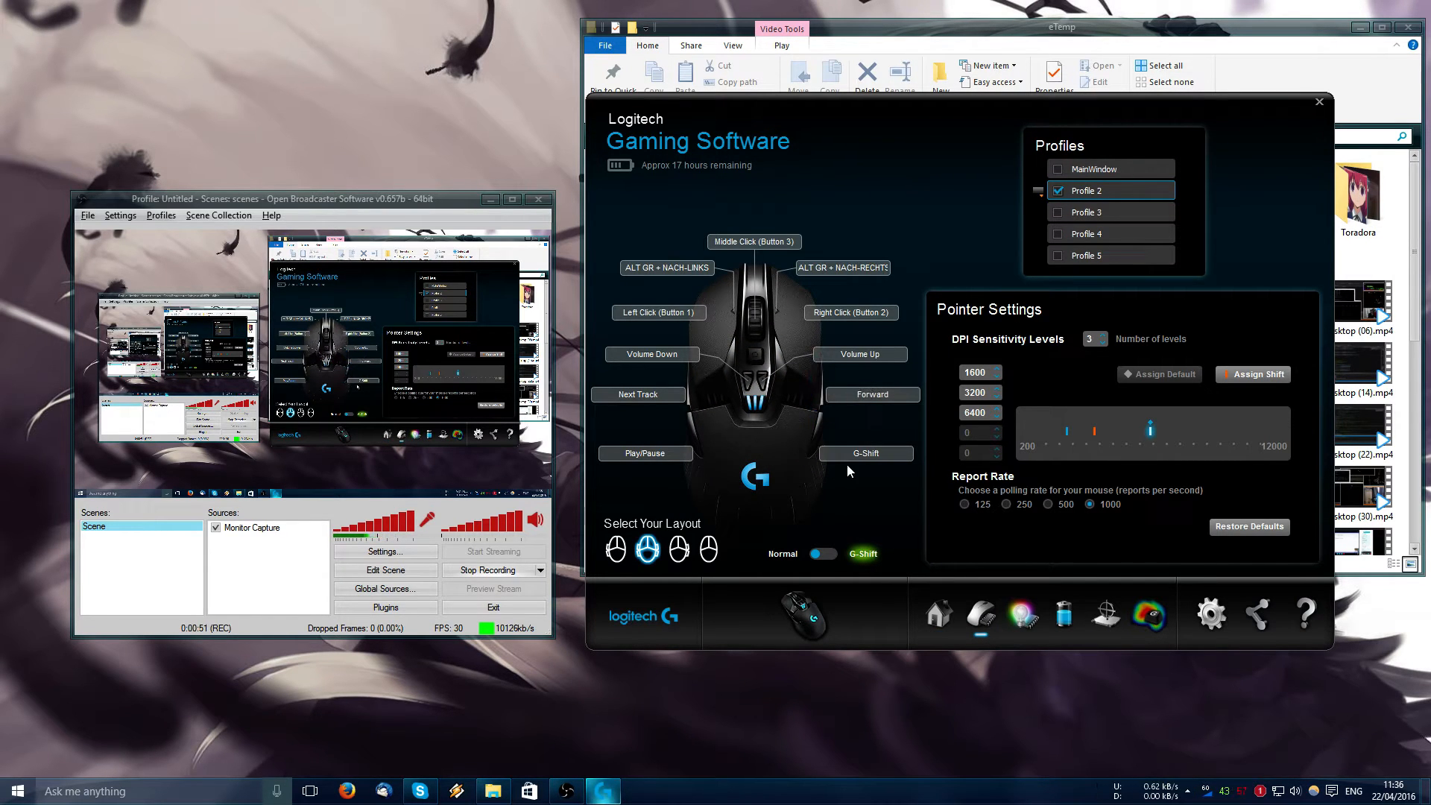
pyautogui.click(864, 453)
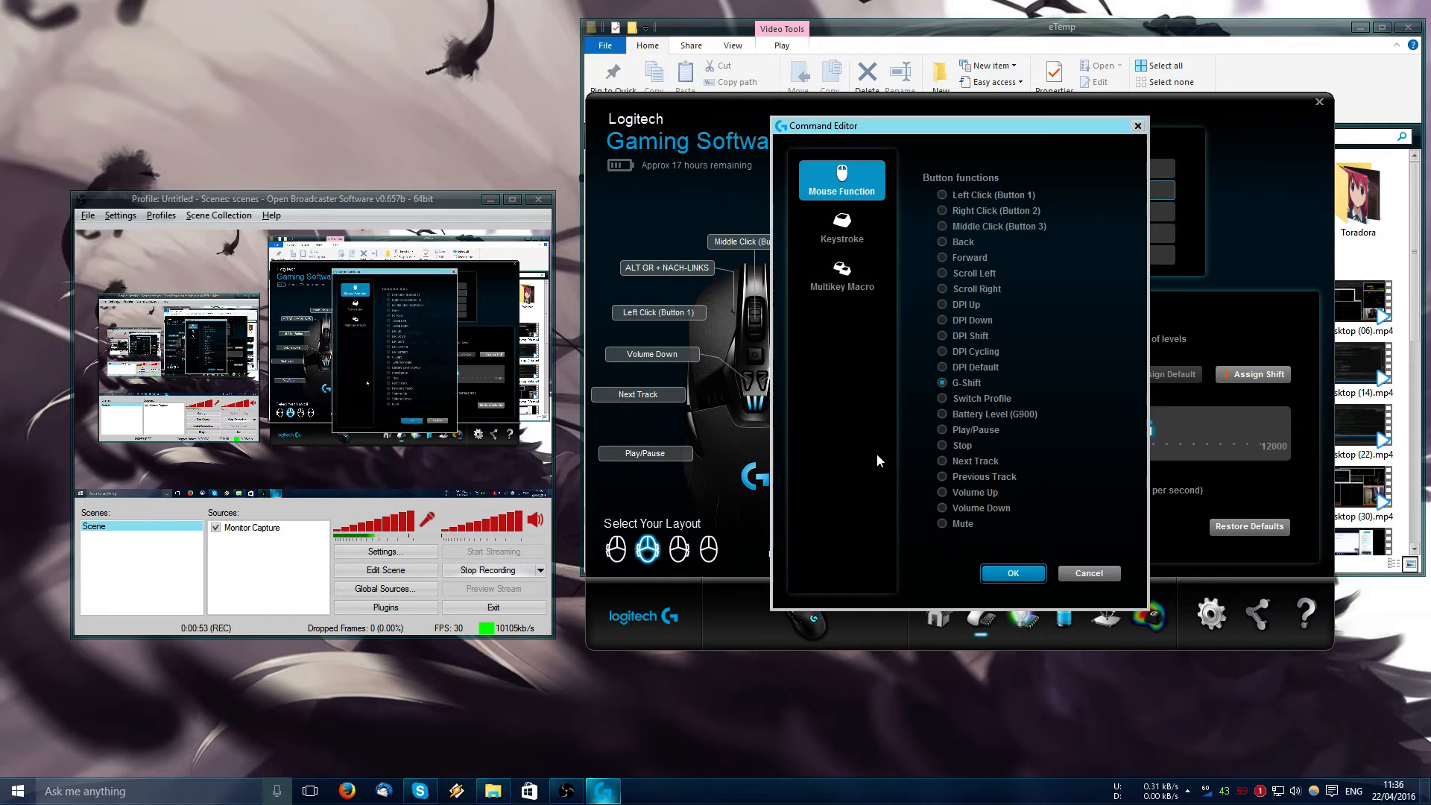
pyautogui.moveTo(976, 399)
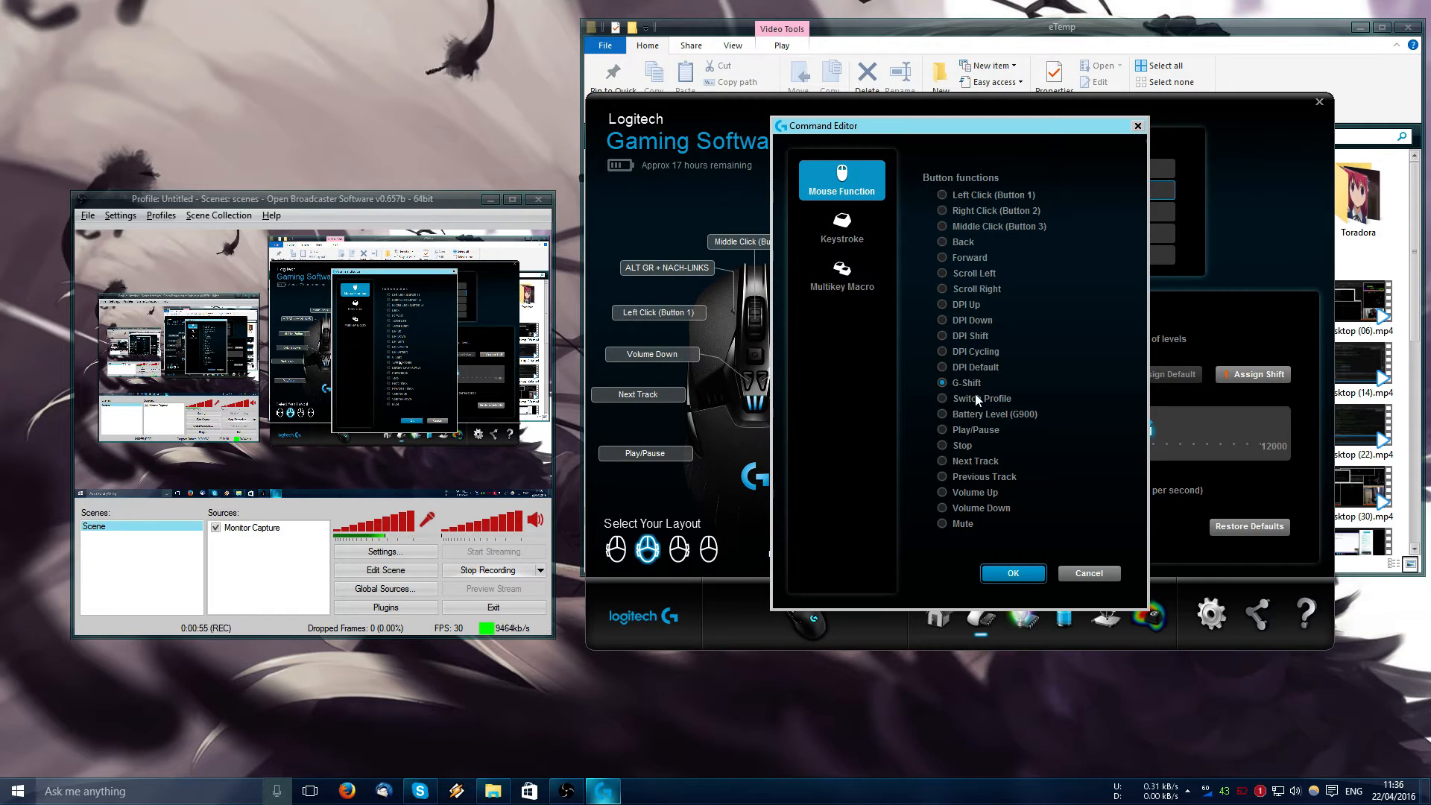
pyautogui.moveTo(980, 441)
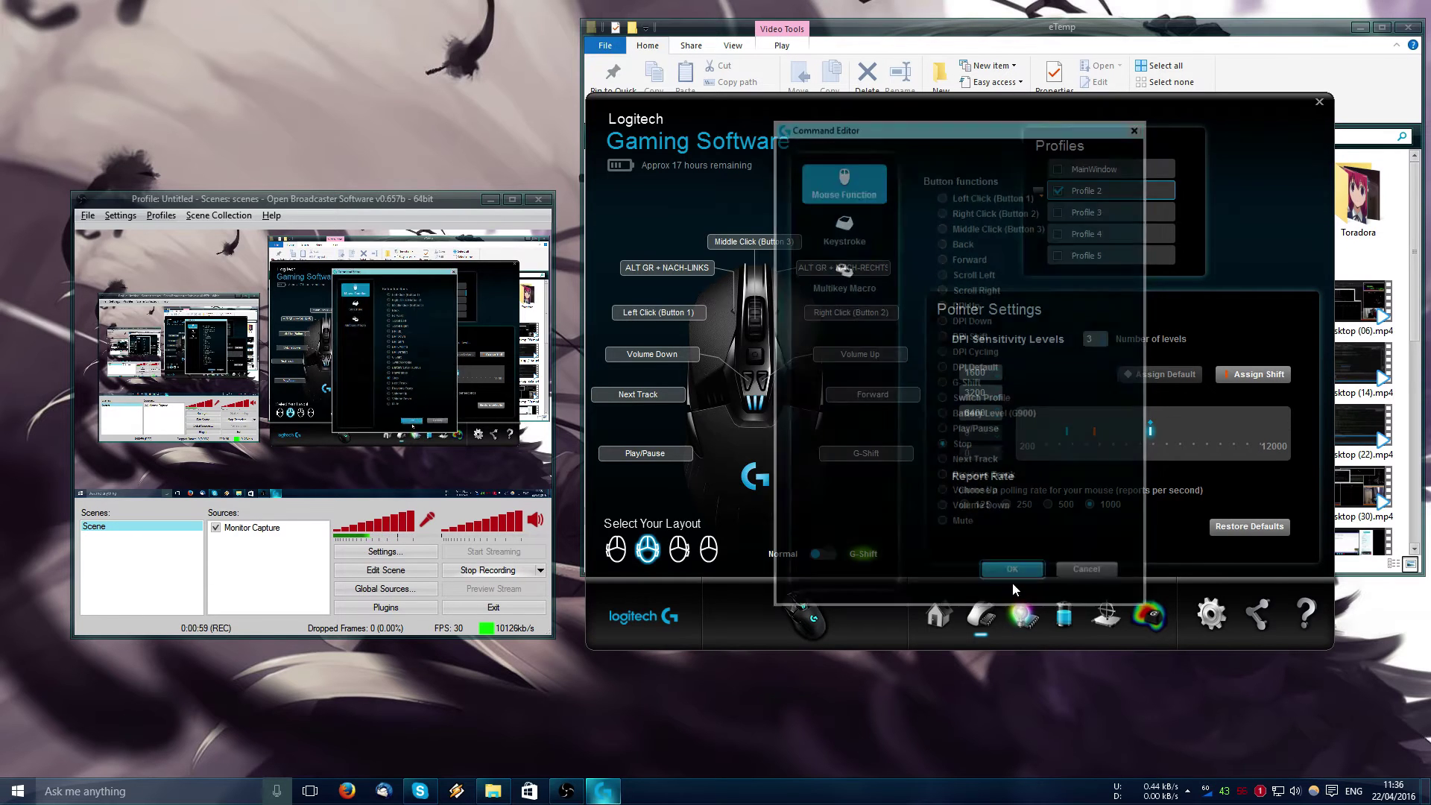
pyautogui.click(1011, 568)
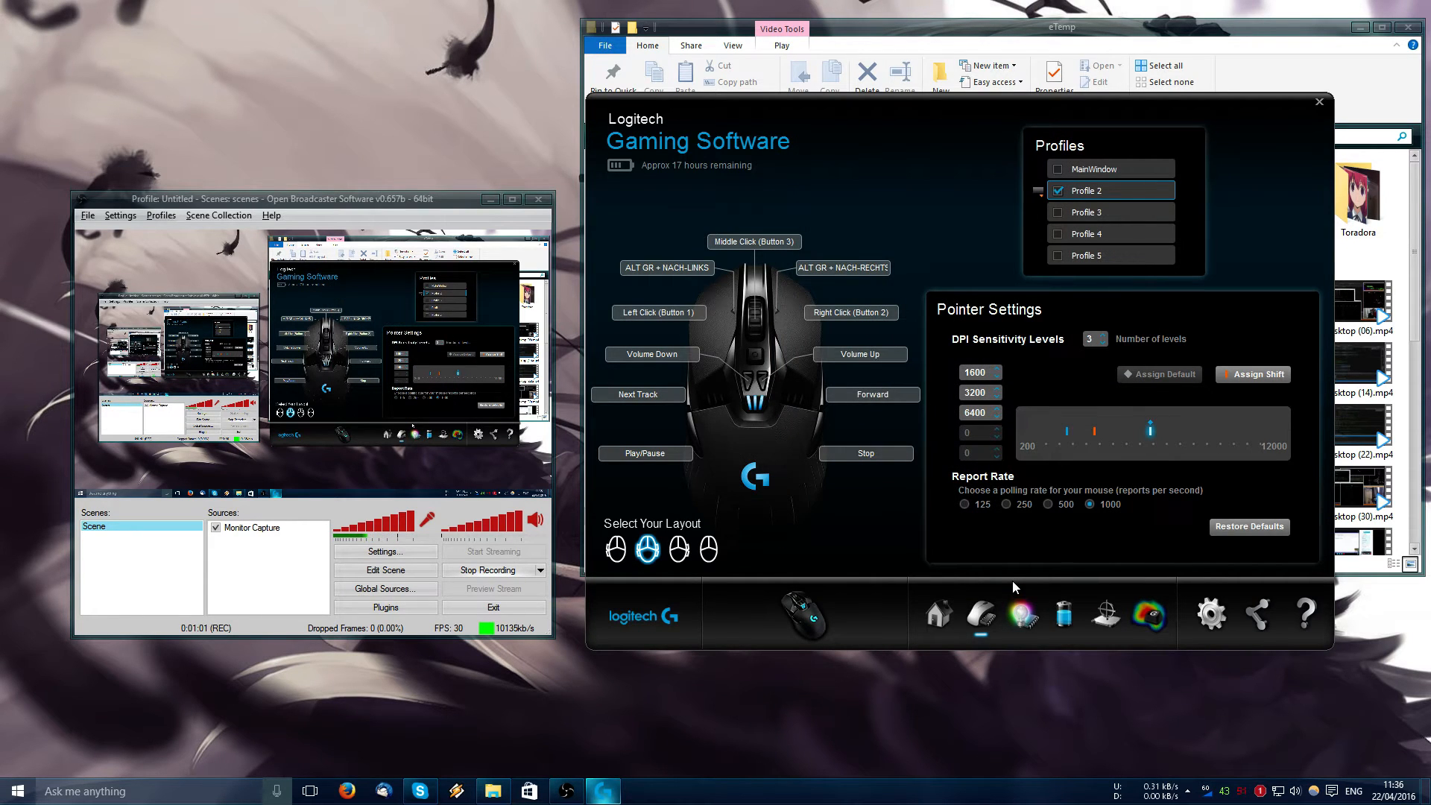
pyautogui.moveTo(762, 529)
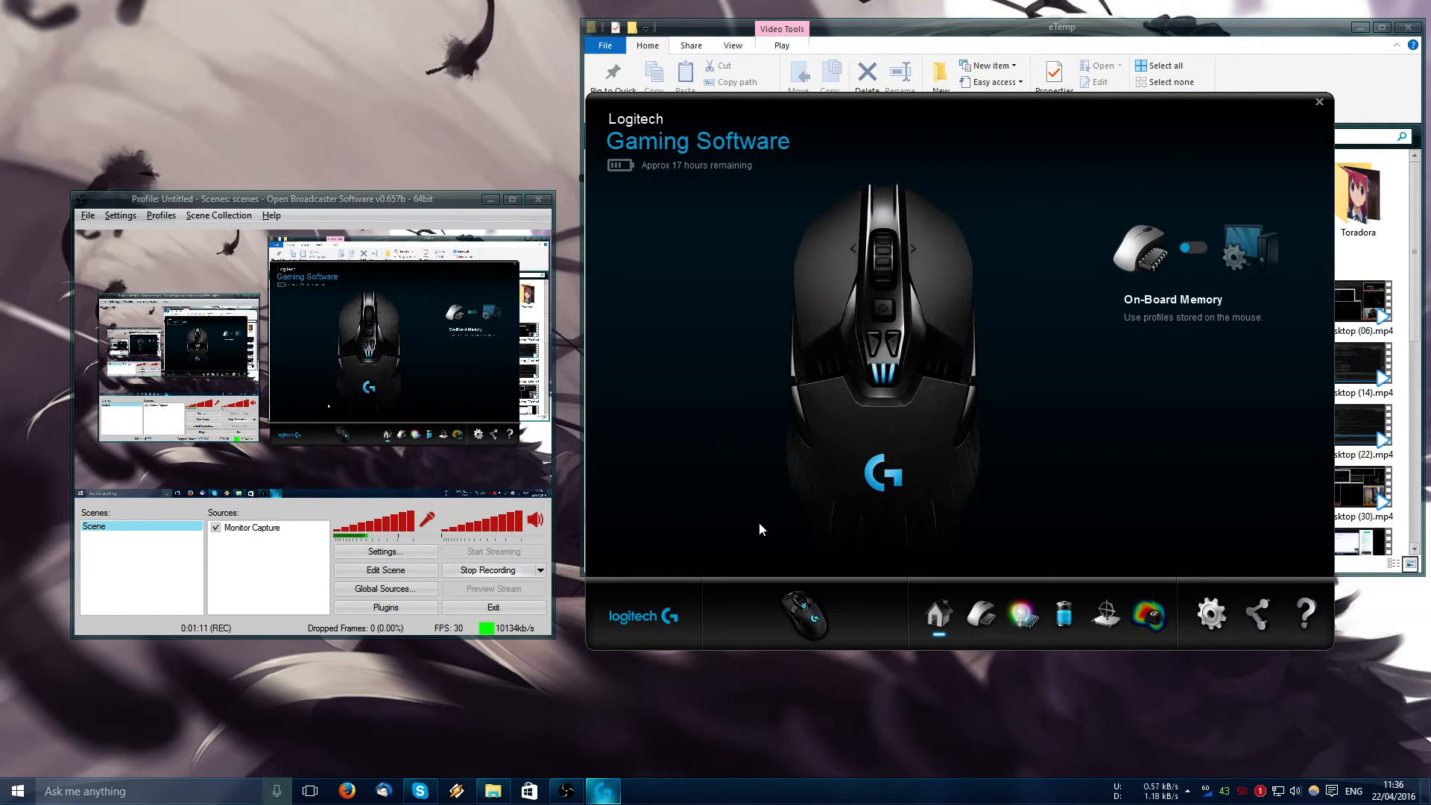
# - Change the reverted Forward side button back to Previous Track
pyautogui.click(981, 616)
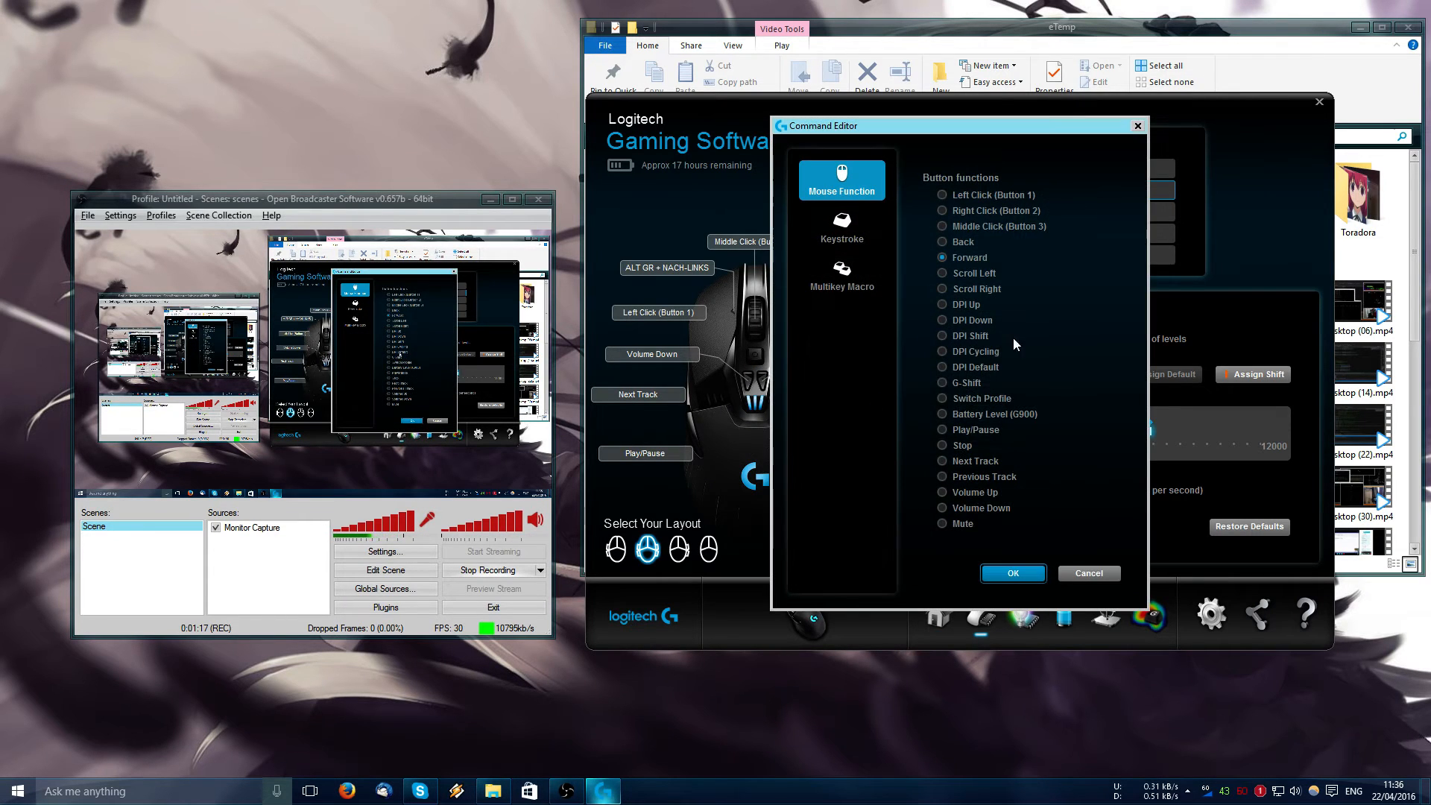
pyautogui.moveTo(991, 481)
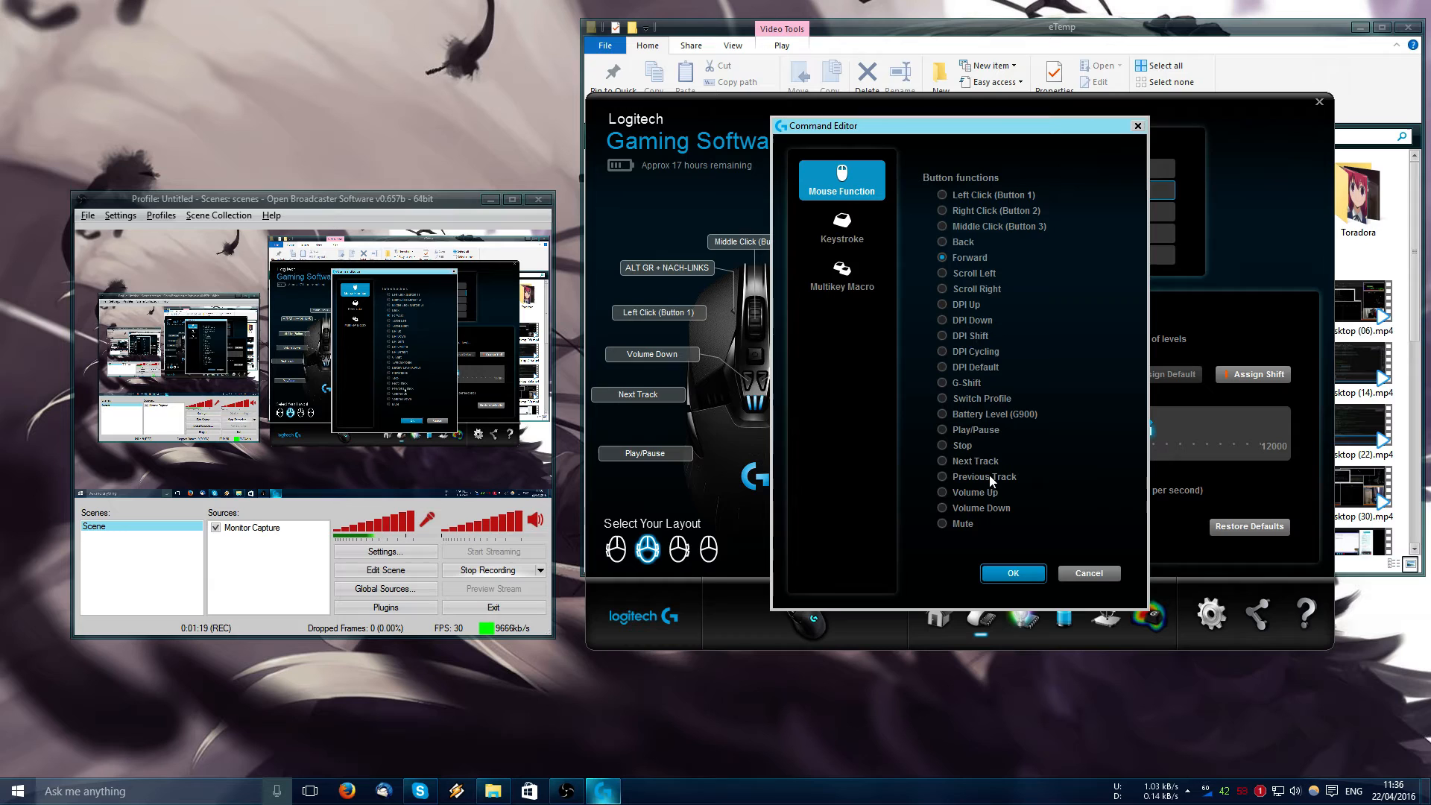
pyautogui.click(1012, 572)
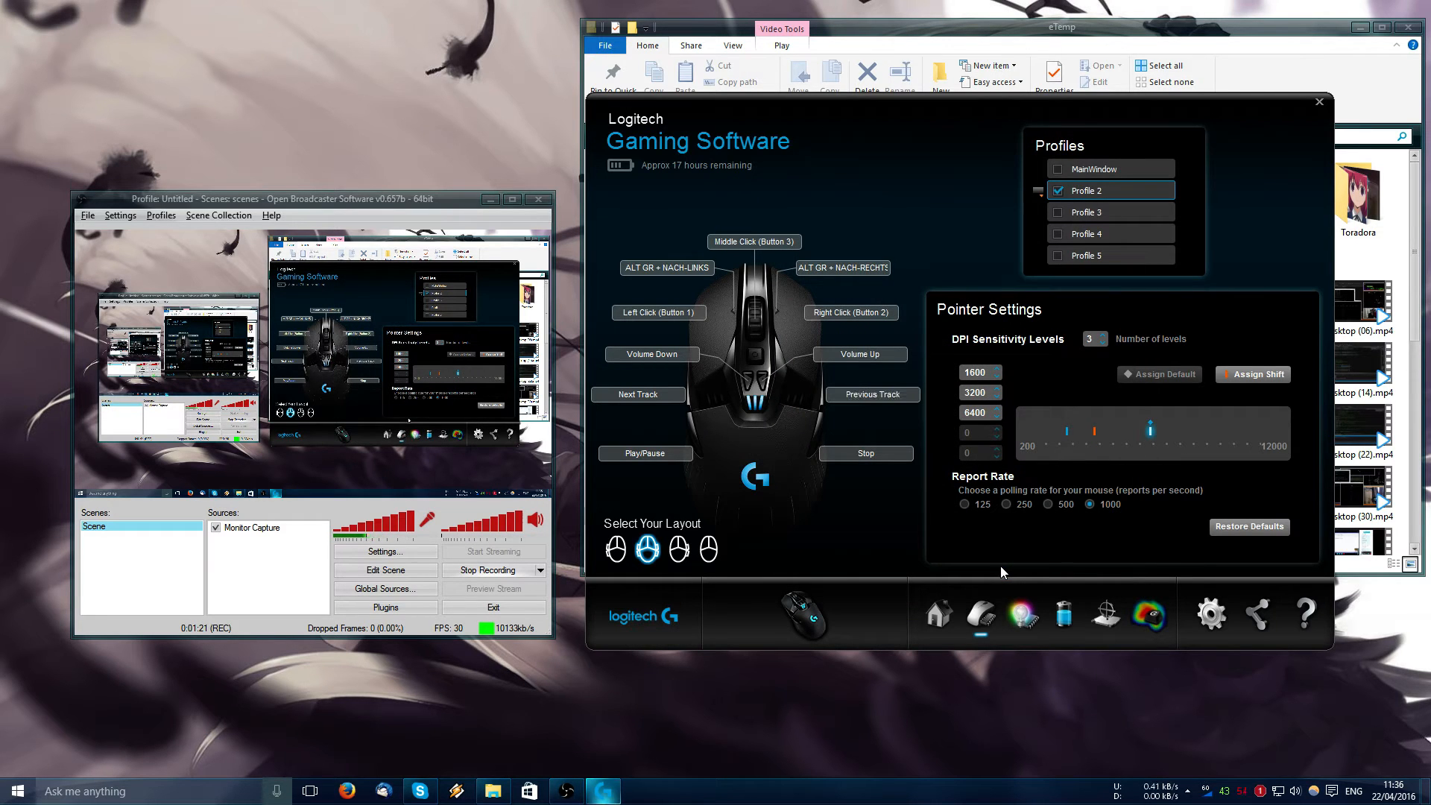
pyautogui.moveTo(1067, 539)
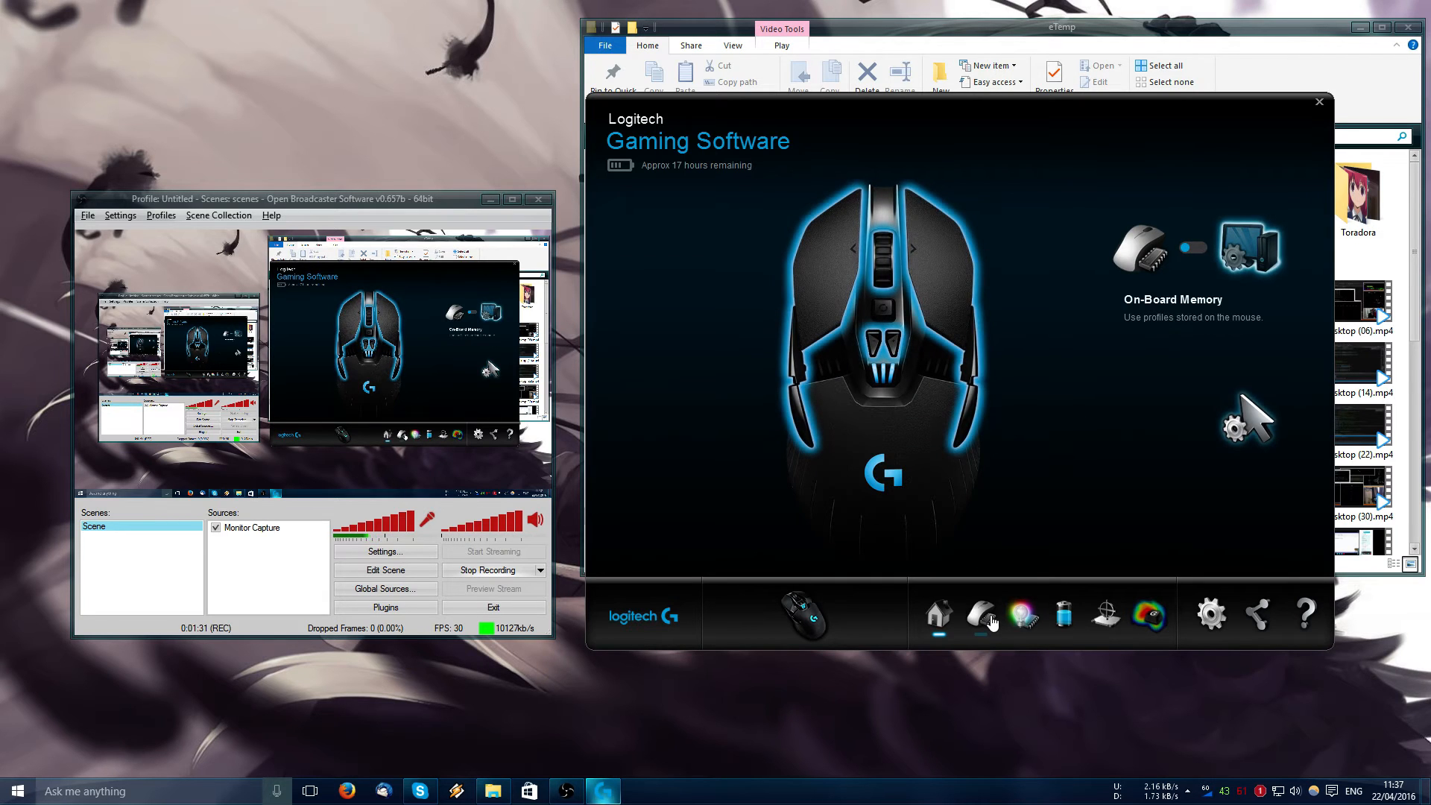
# - Set Profile 2's G-Shift side button to Previous Track under Mouse Function and confirm
pyautogui.click(979, 613)
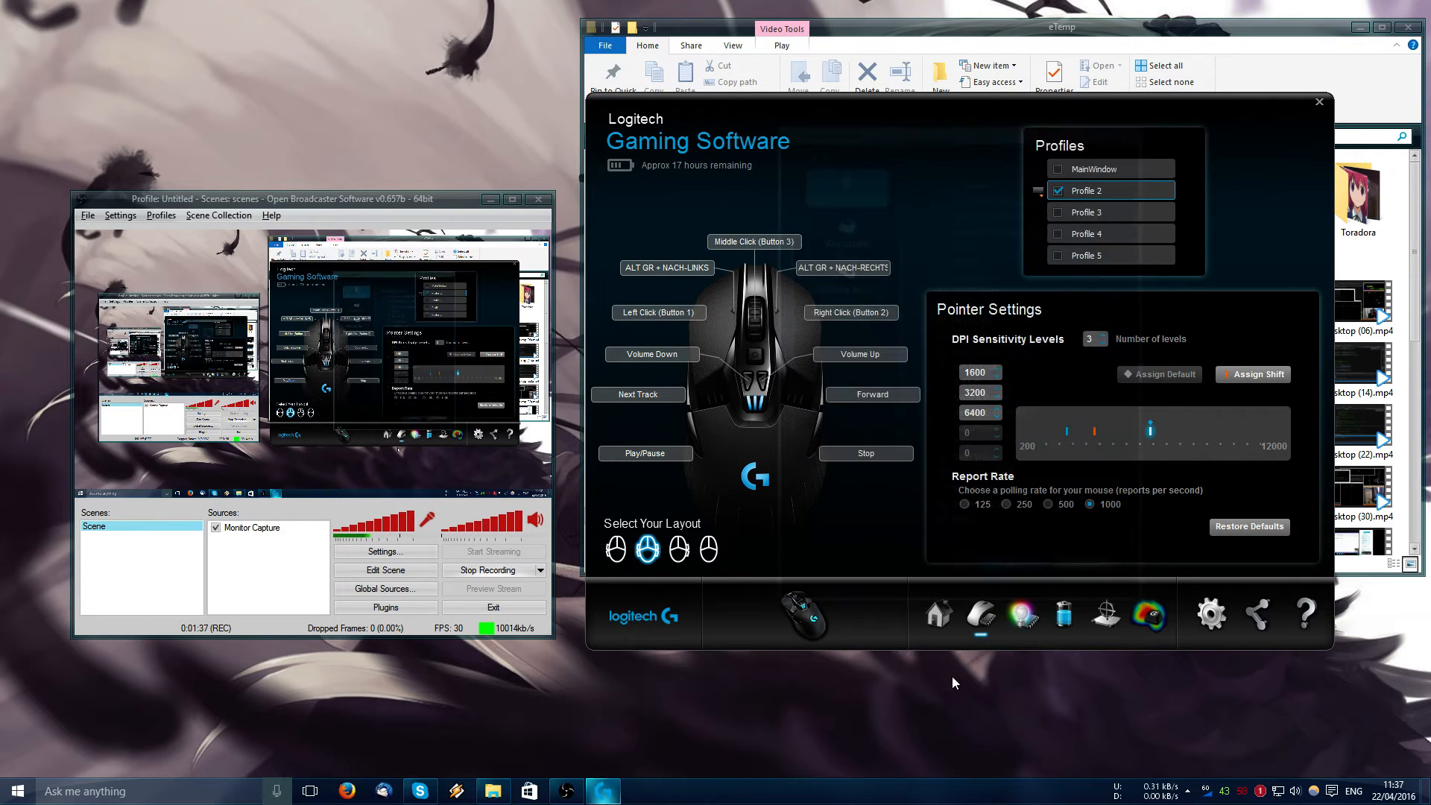
pyautogui.click(823, 555)
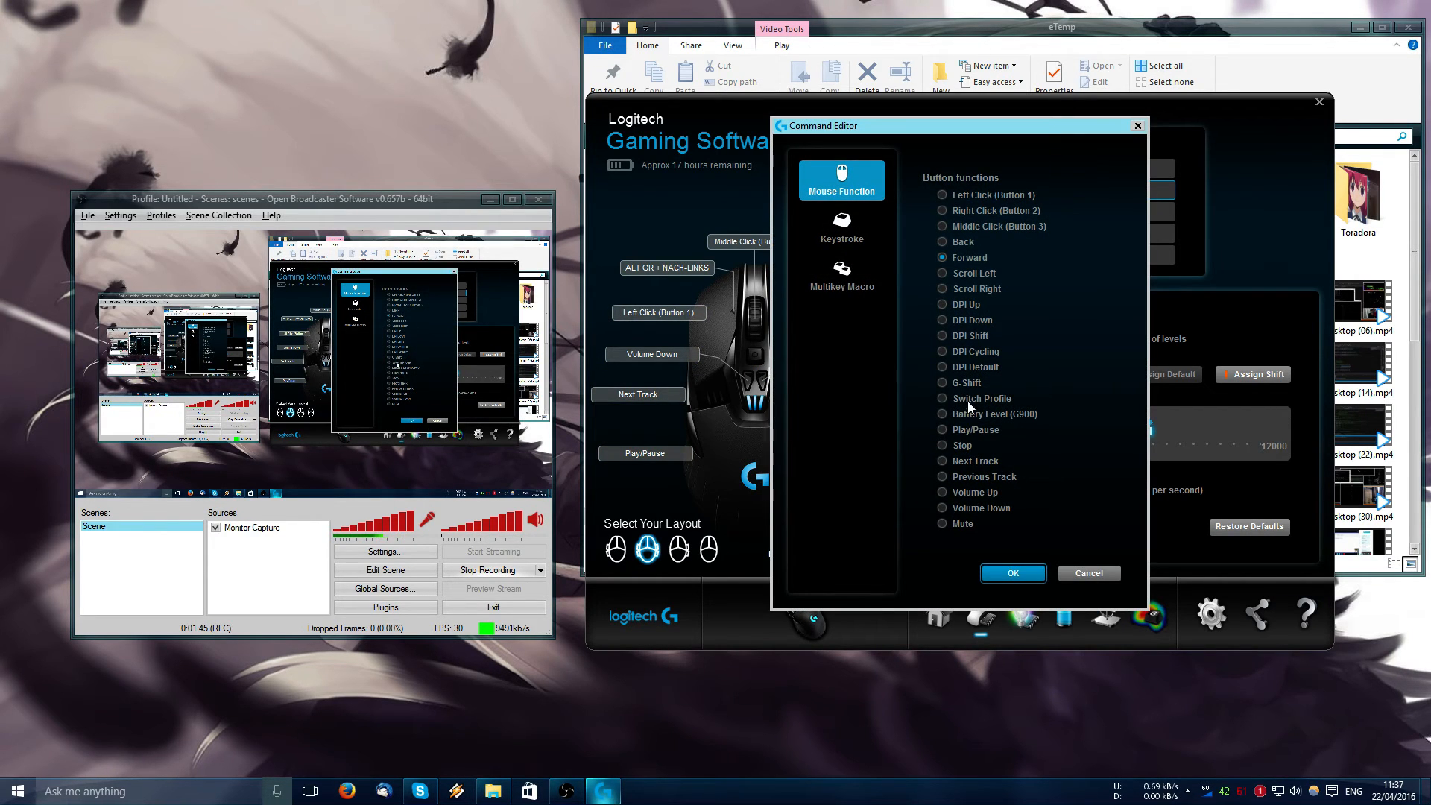
pyautogui.moveTo(960, 509)
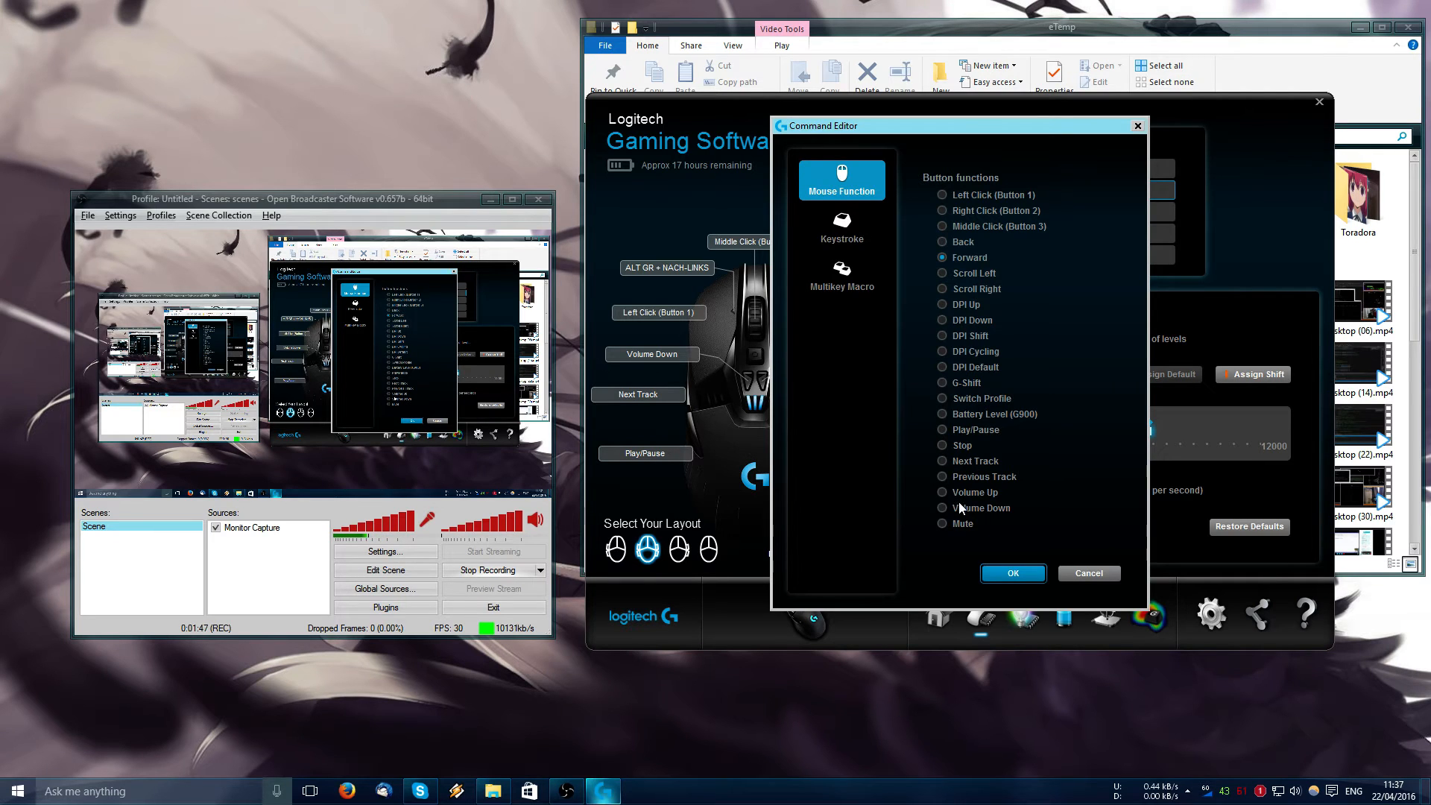
pyautogui.click(942, 477)
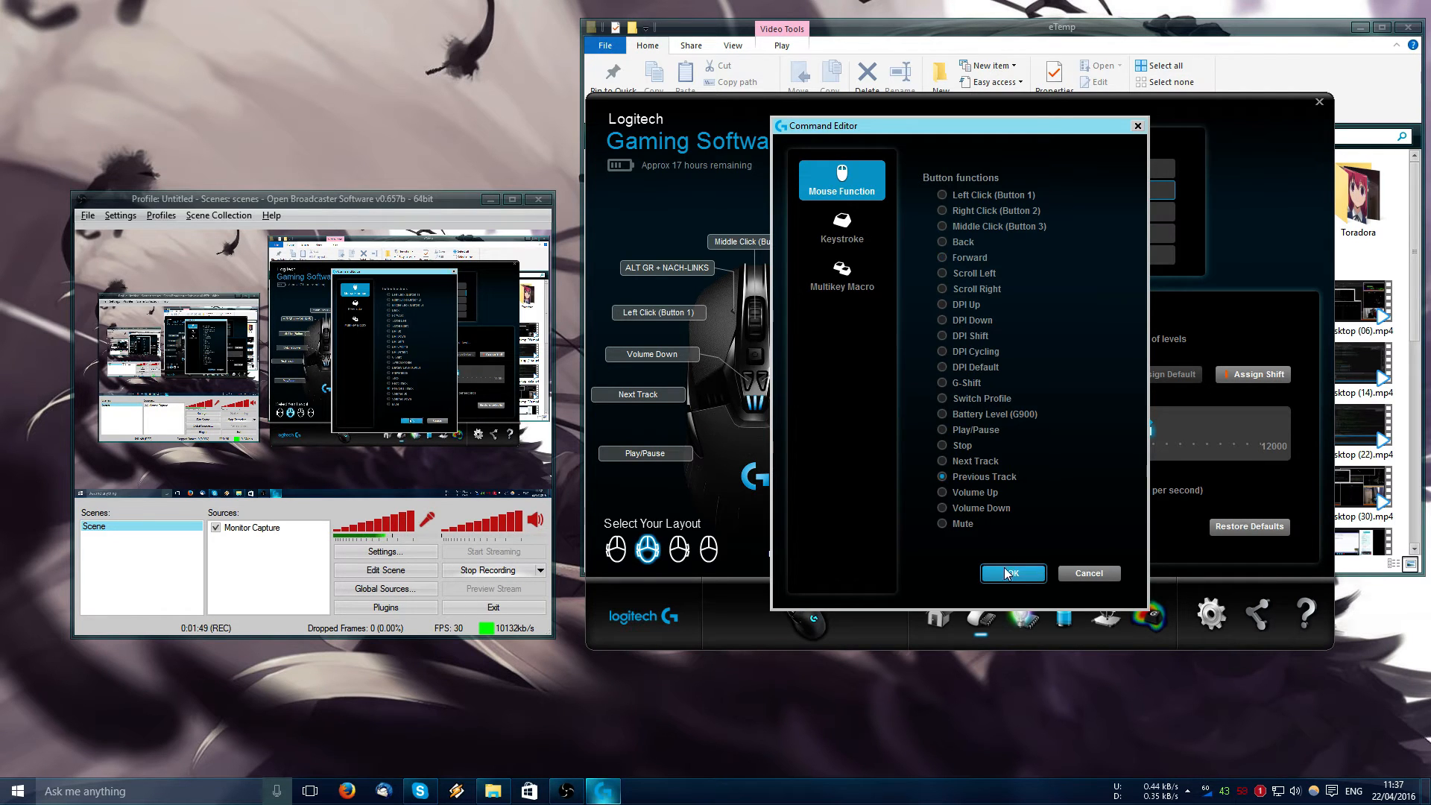
pyautogui.click(1012, 572)
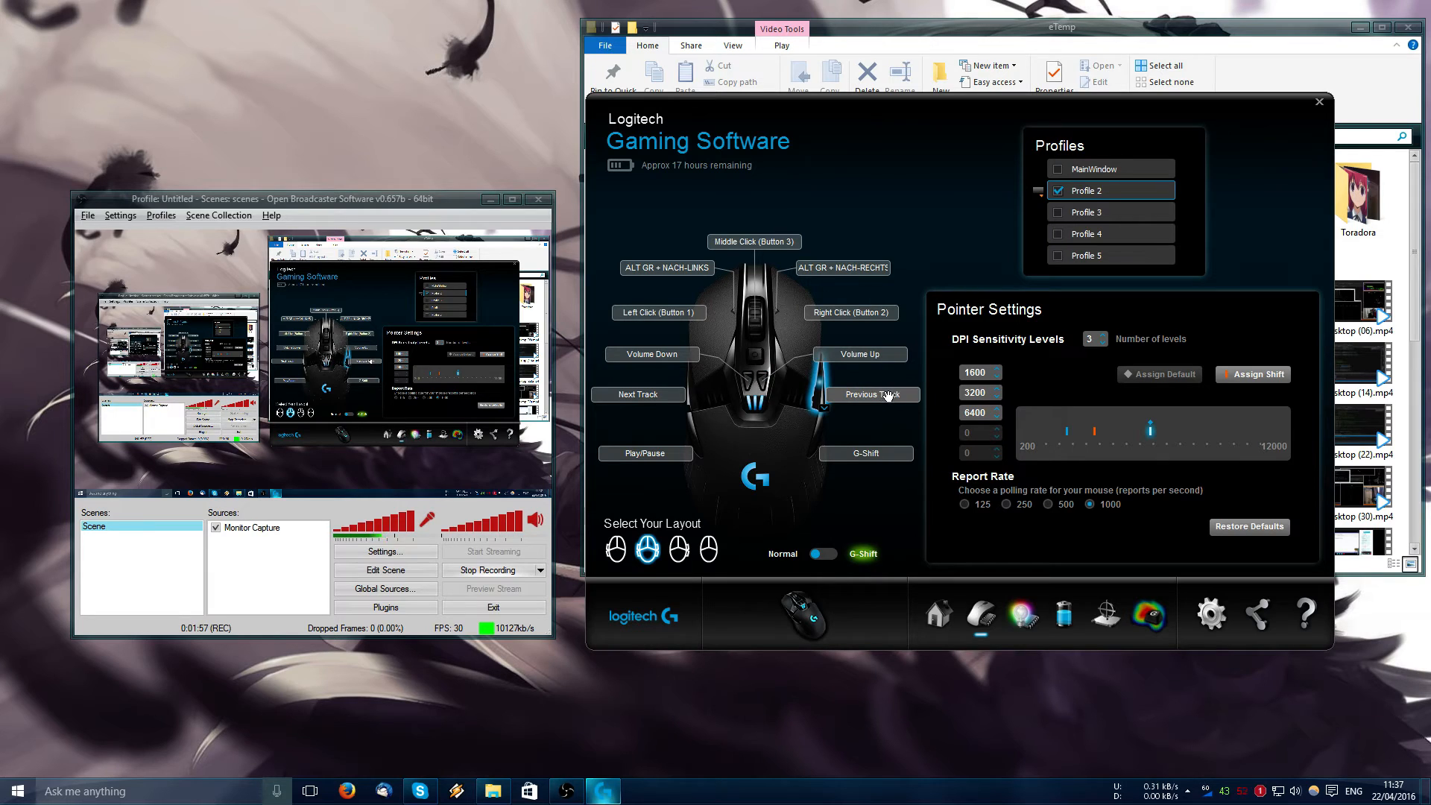
pyautogui.moveTo(873, 417)
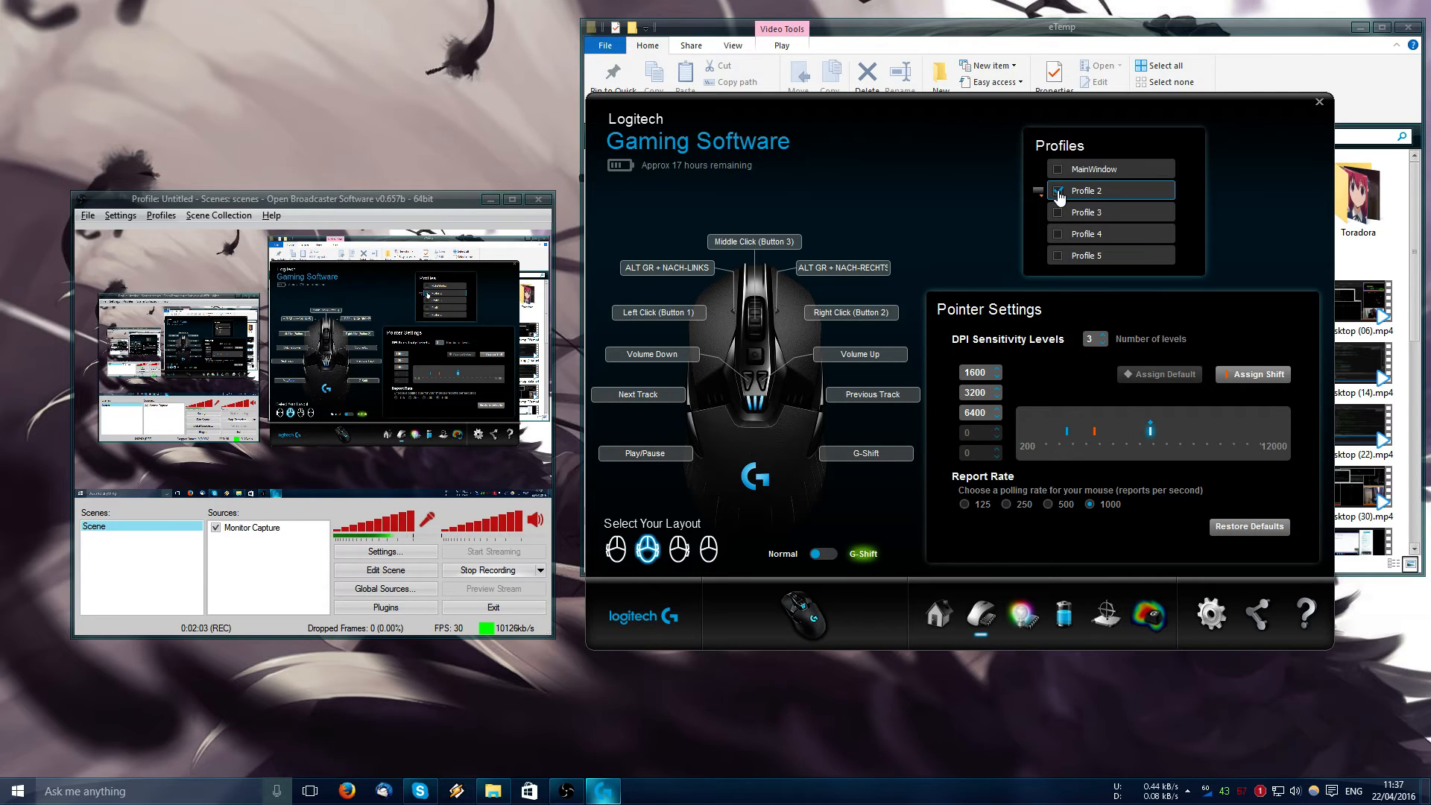
pyautogui.moveTo(1060, 177)
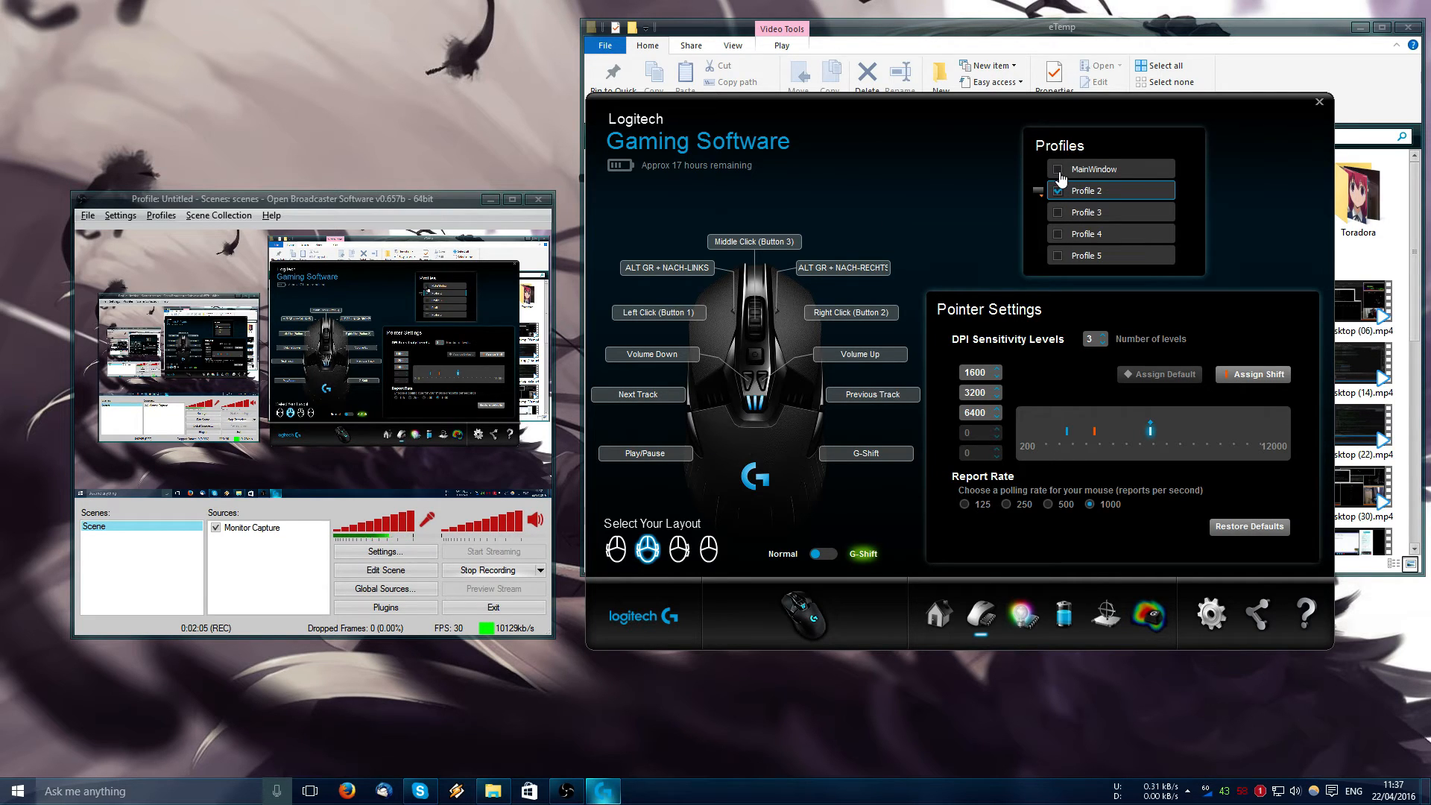
# - Activate the MainWindow profile and compare its Normal and G-Shift button layouts
pyautogui.click(1058, 168)
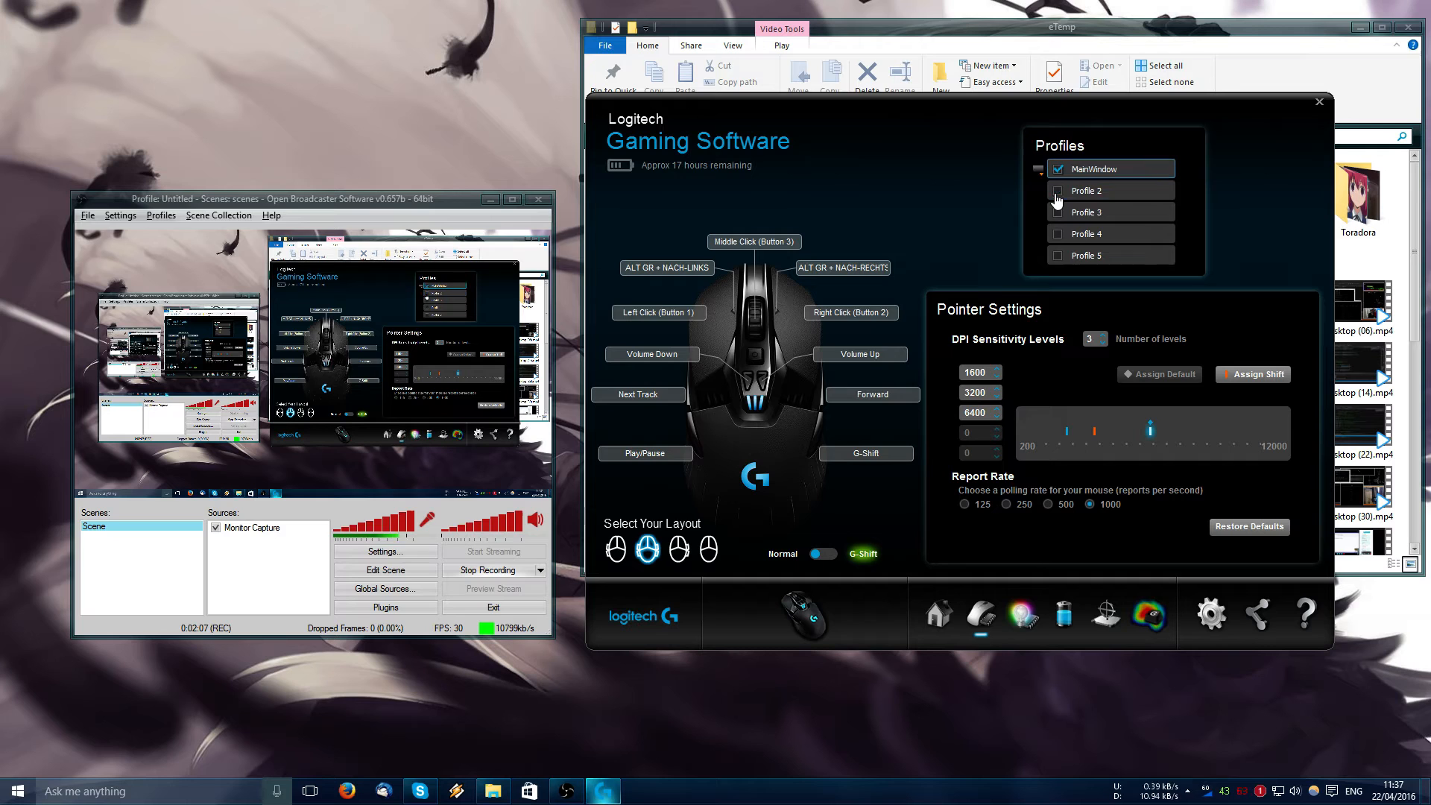
pyautogui.moveTo(902, 302)
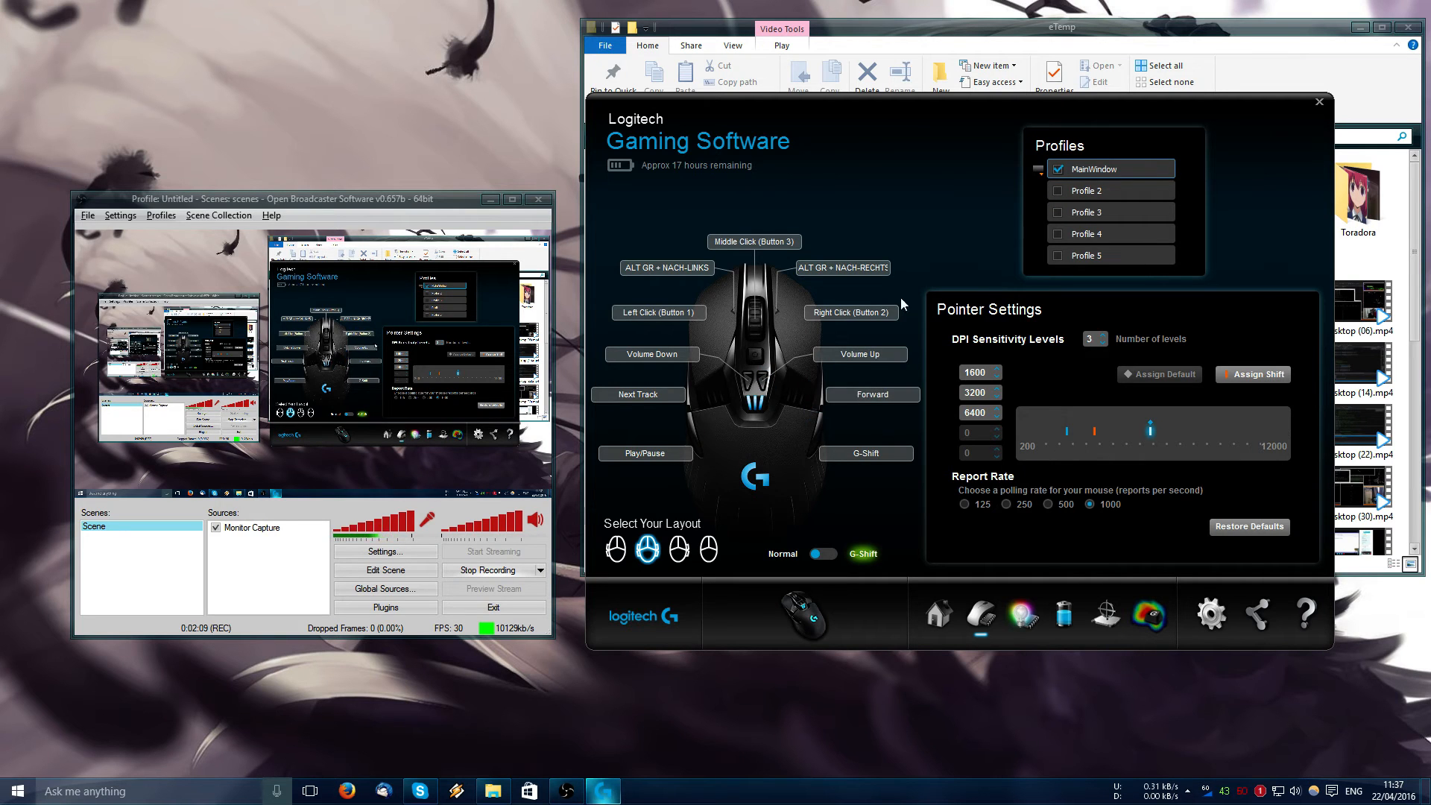
pyautogui.click(823, 554)
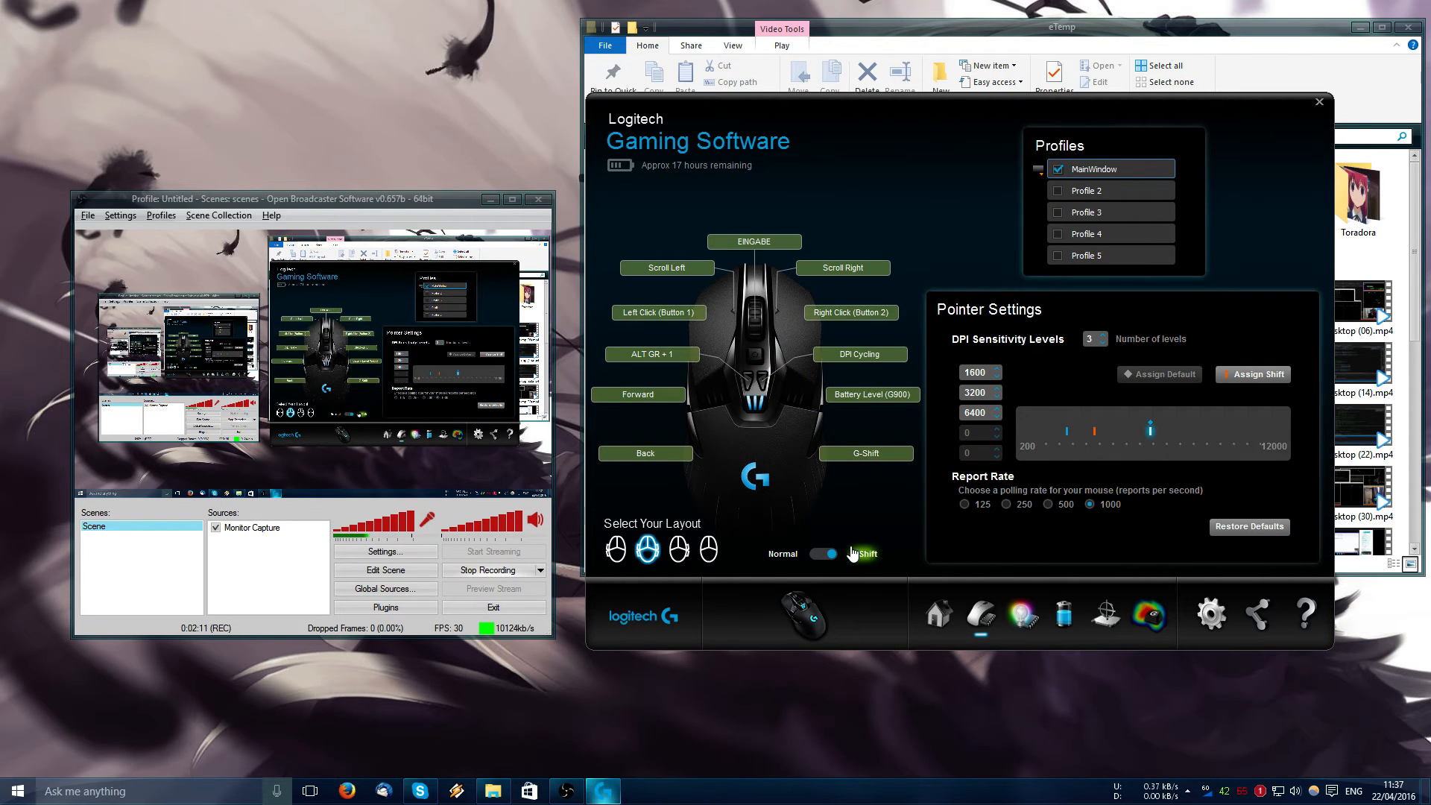
pyautogui.click(823, 554)
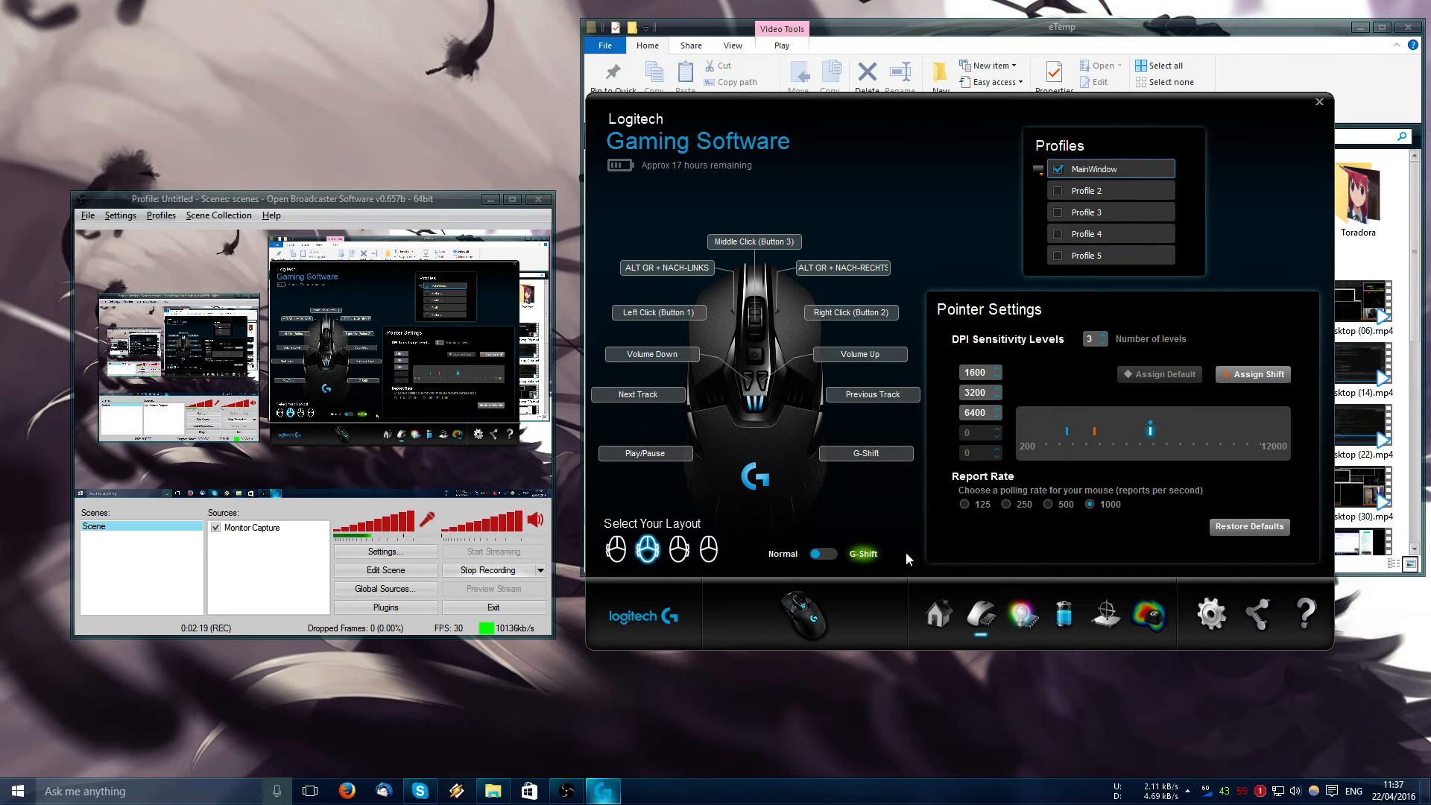
pyautogui.moveTo(875, 554)
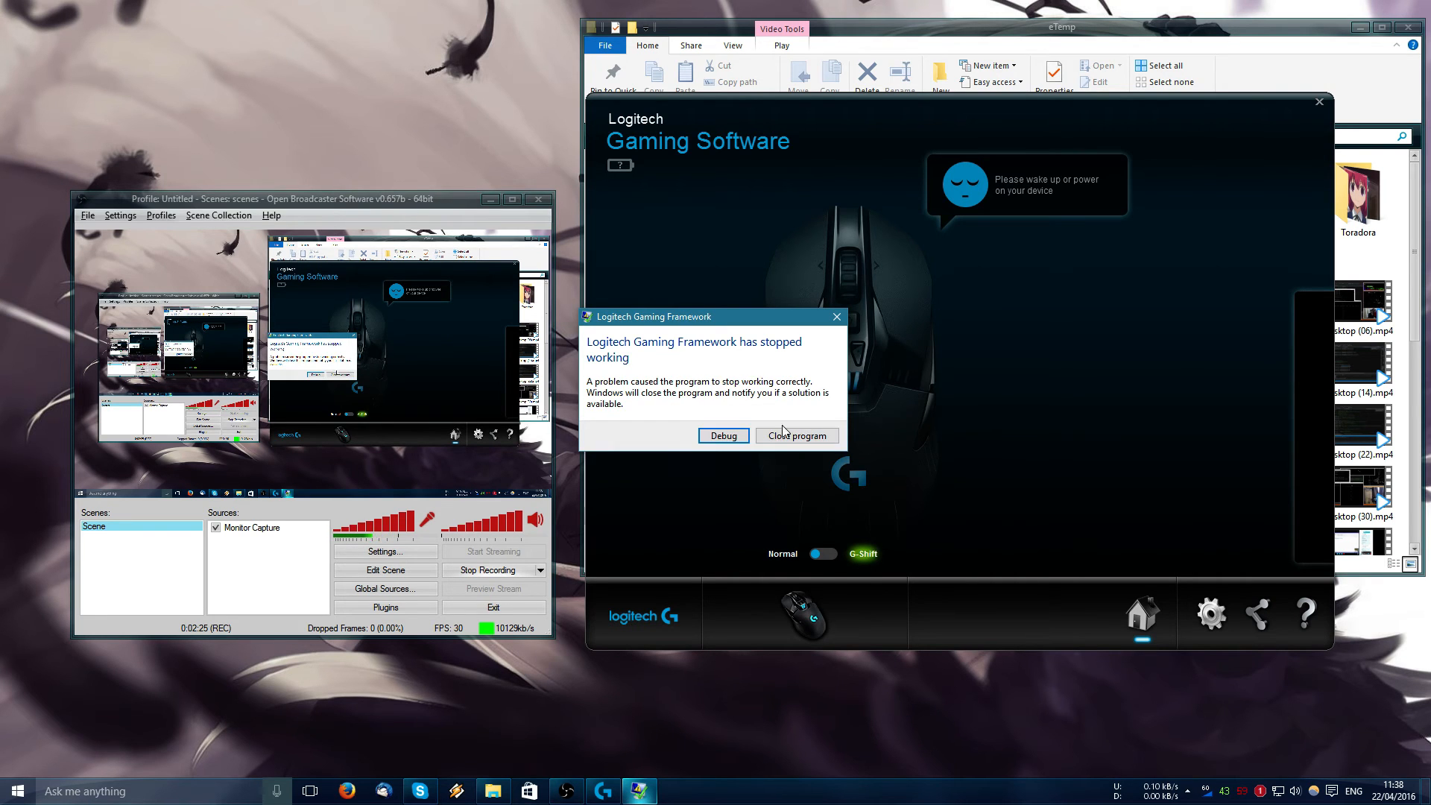
# - Close the crashed framework and relaunch Logitech Gaming Software 8.82 from Start search
pyautogui.click(795, 435)
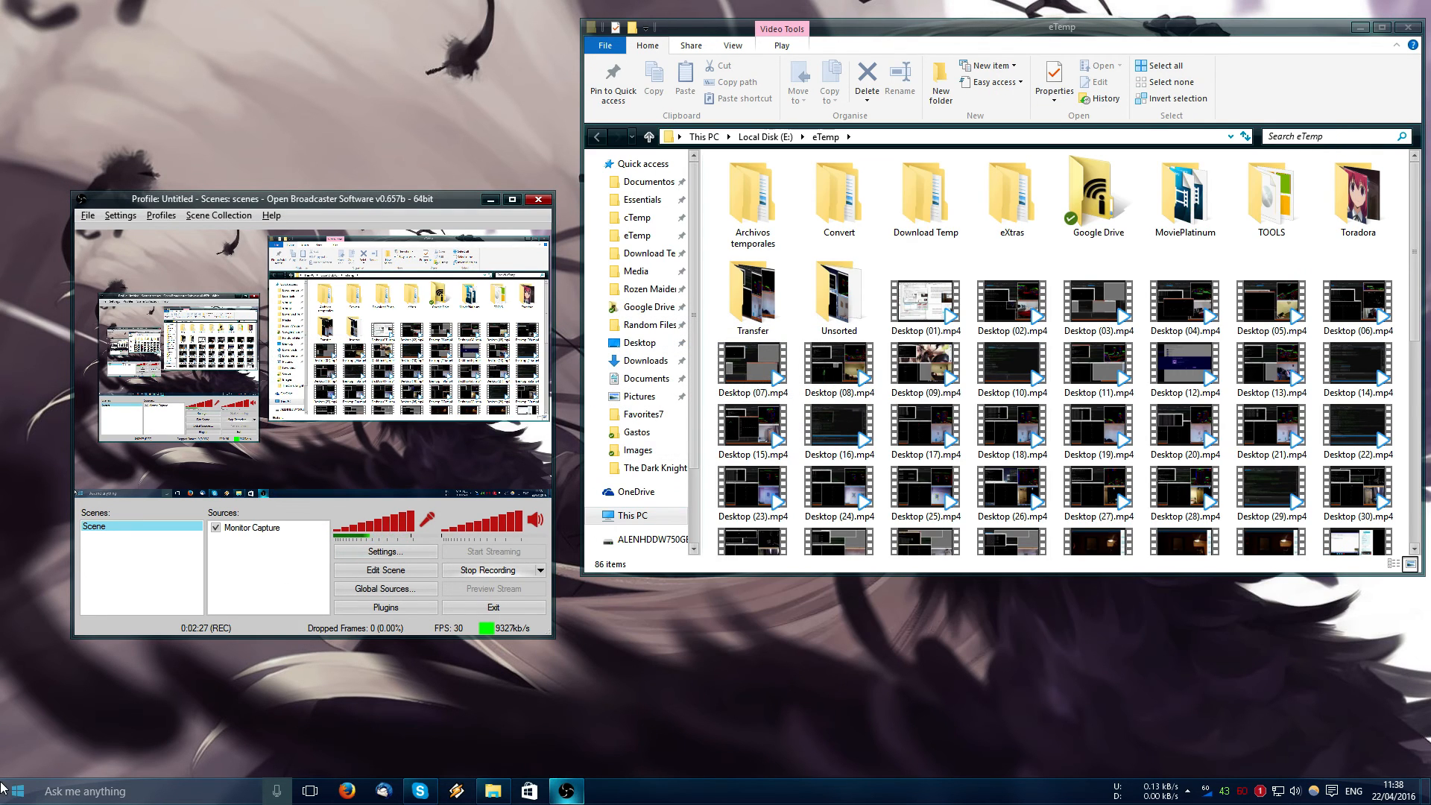
pyautogui.click(85, 791)
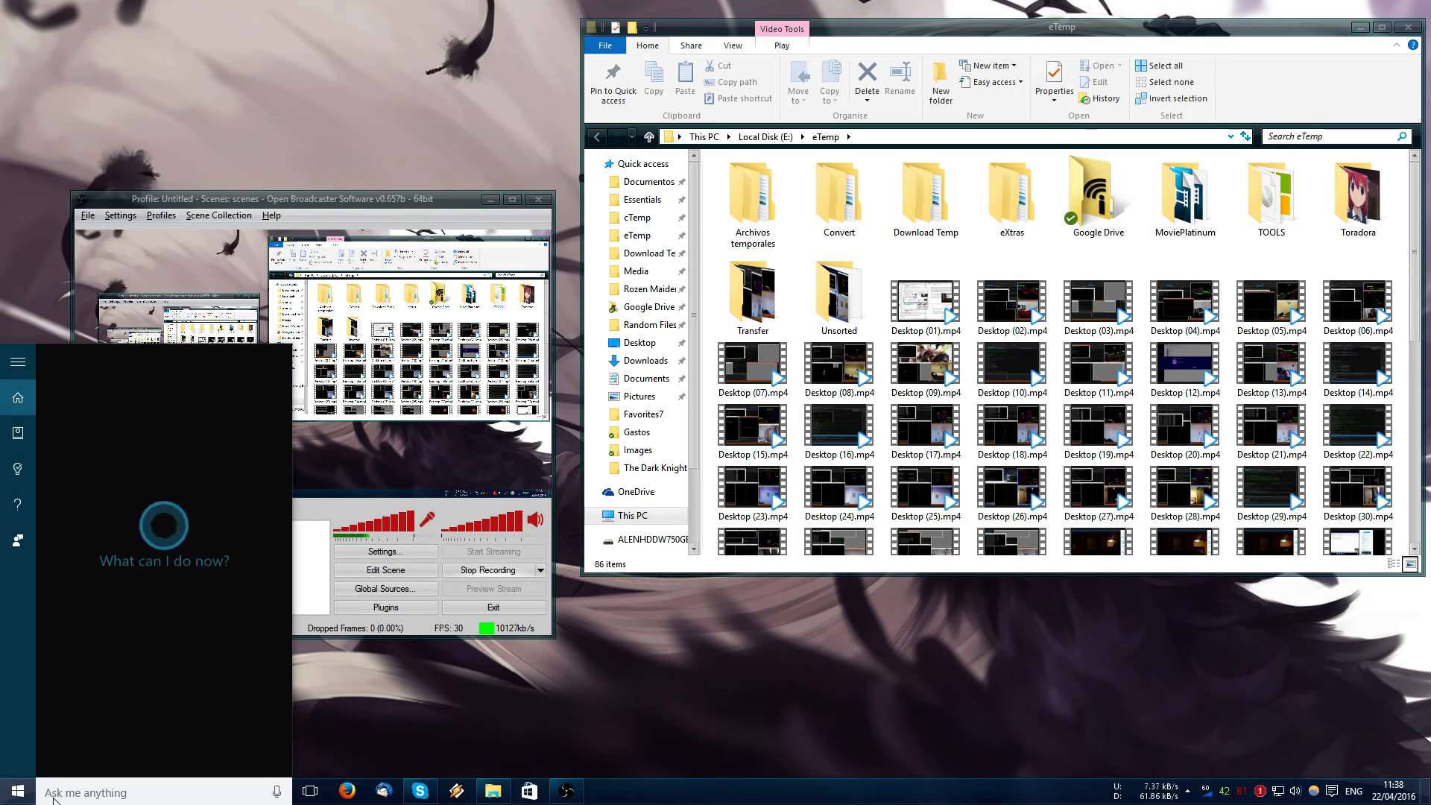
pyautogui.write('limit')
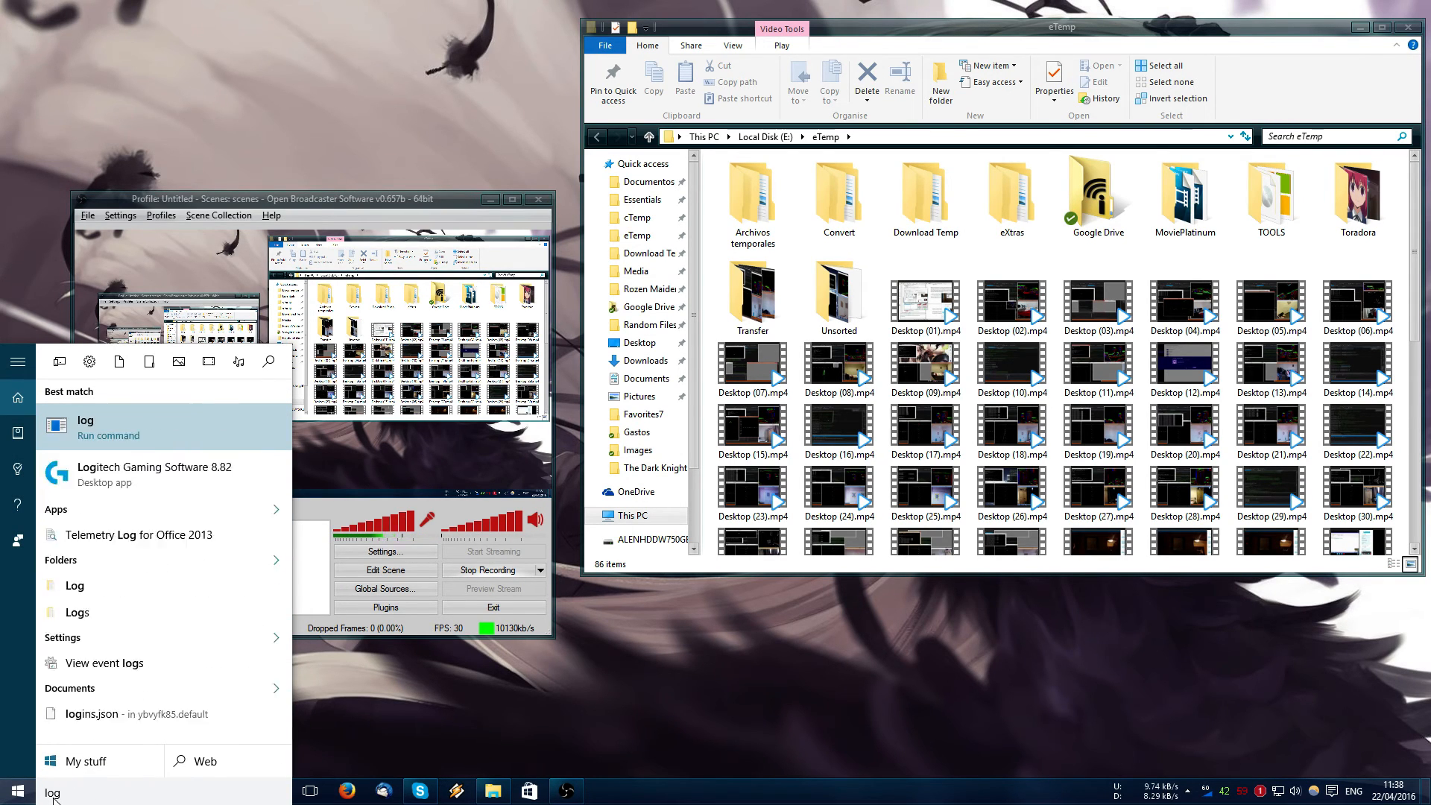
pyautogui.click(162, 474)
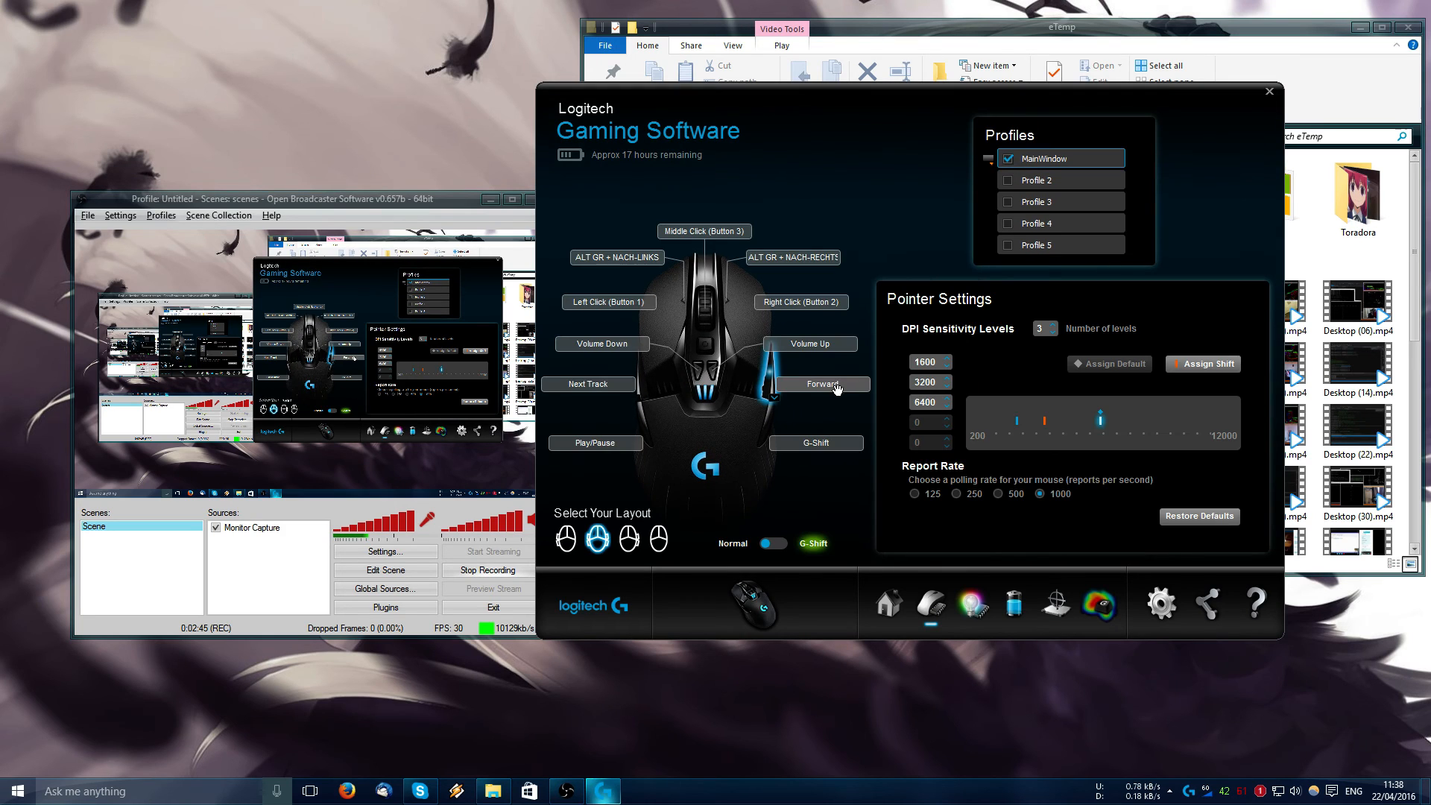
pyautogui.moveTo(1088, 160)
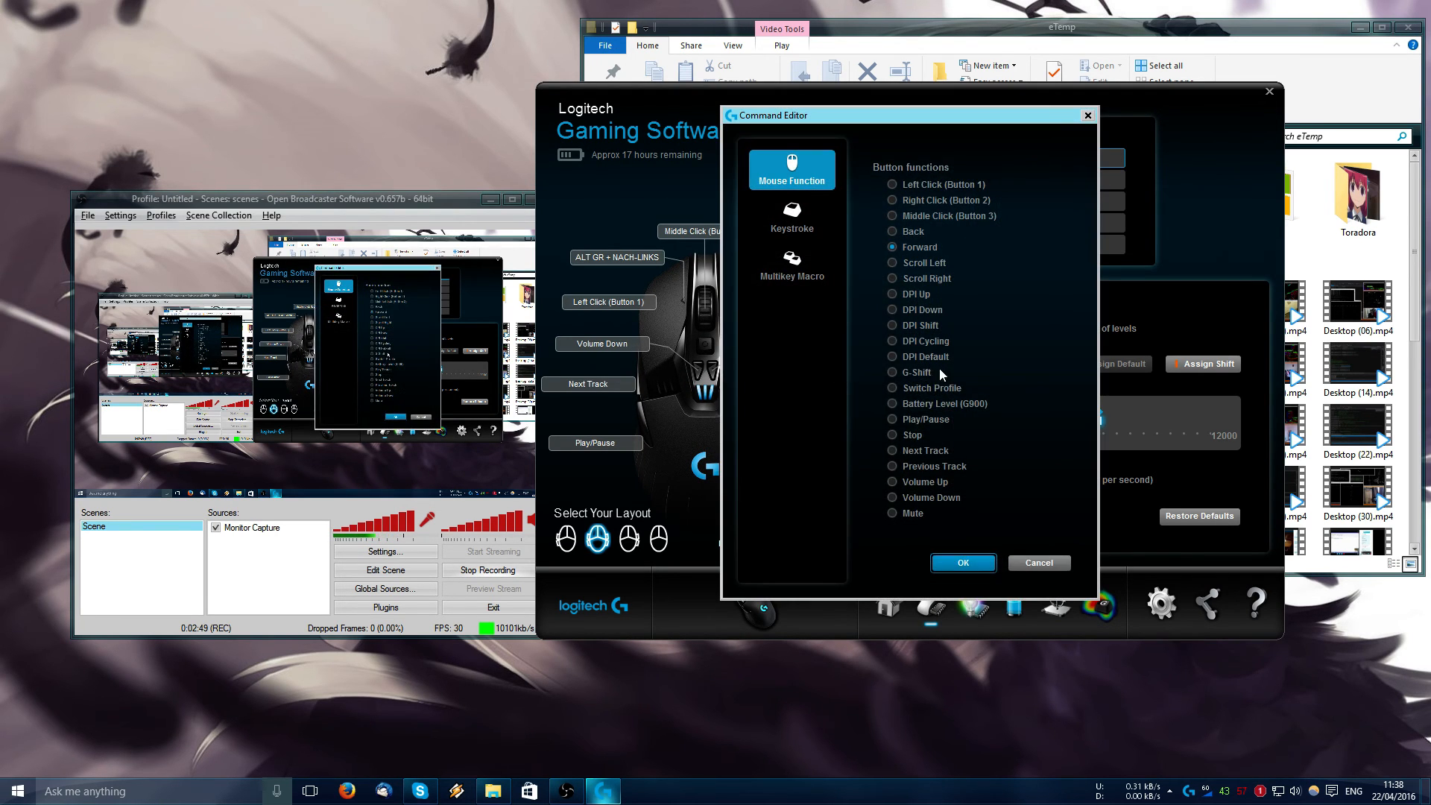
# - Cancel the side button edit leaving Forward, then revisit Customize Buttons to confirm it
pyautogui.click(961, 562)
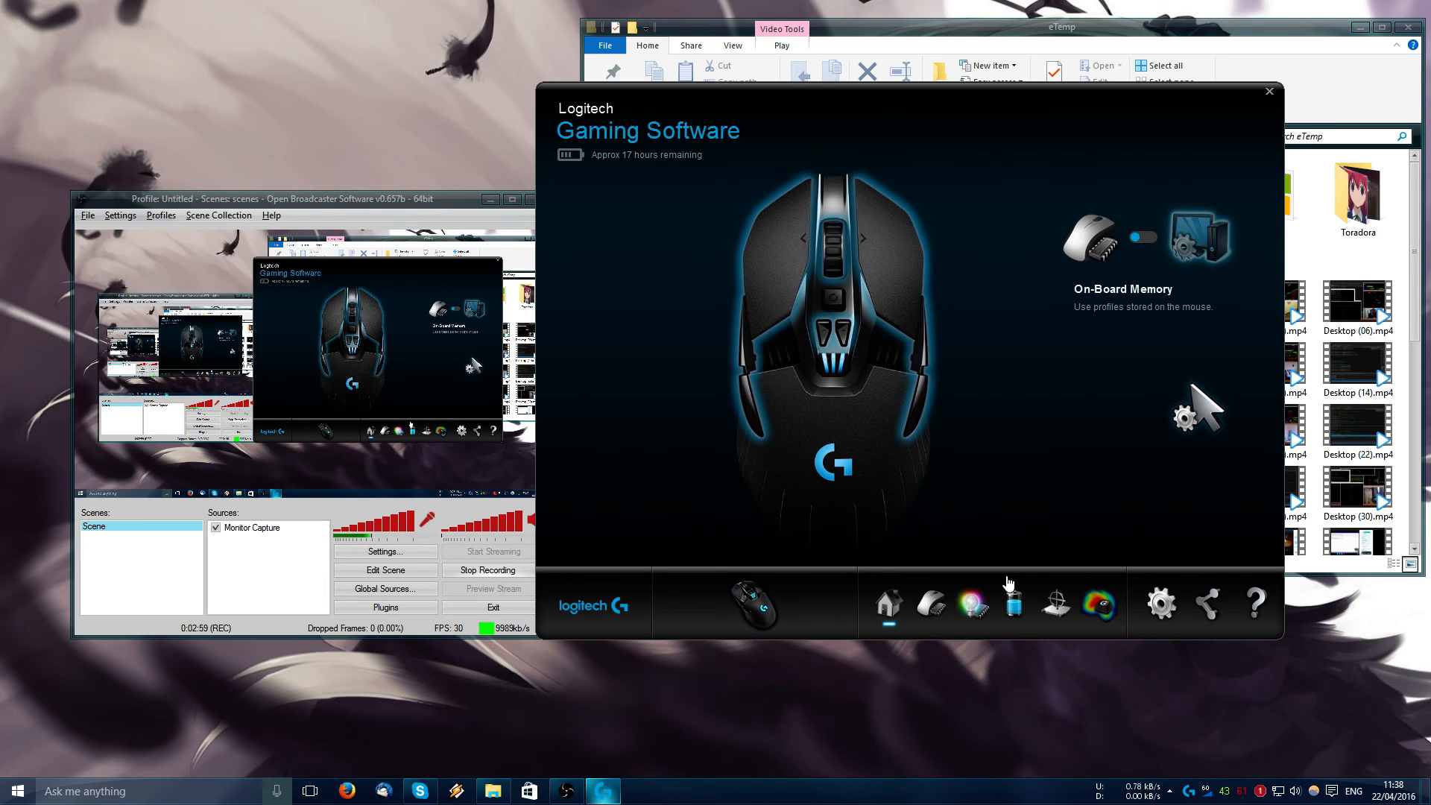
pyautogui.moveTo(930, 602)
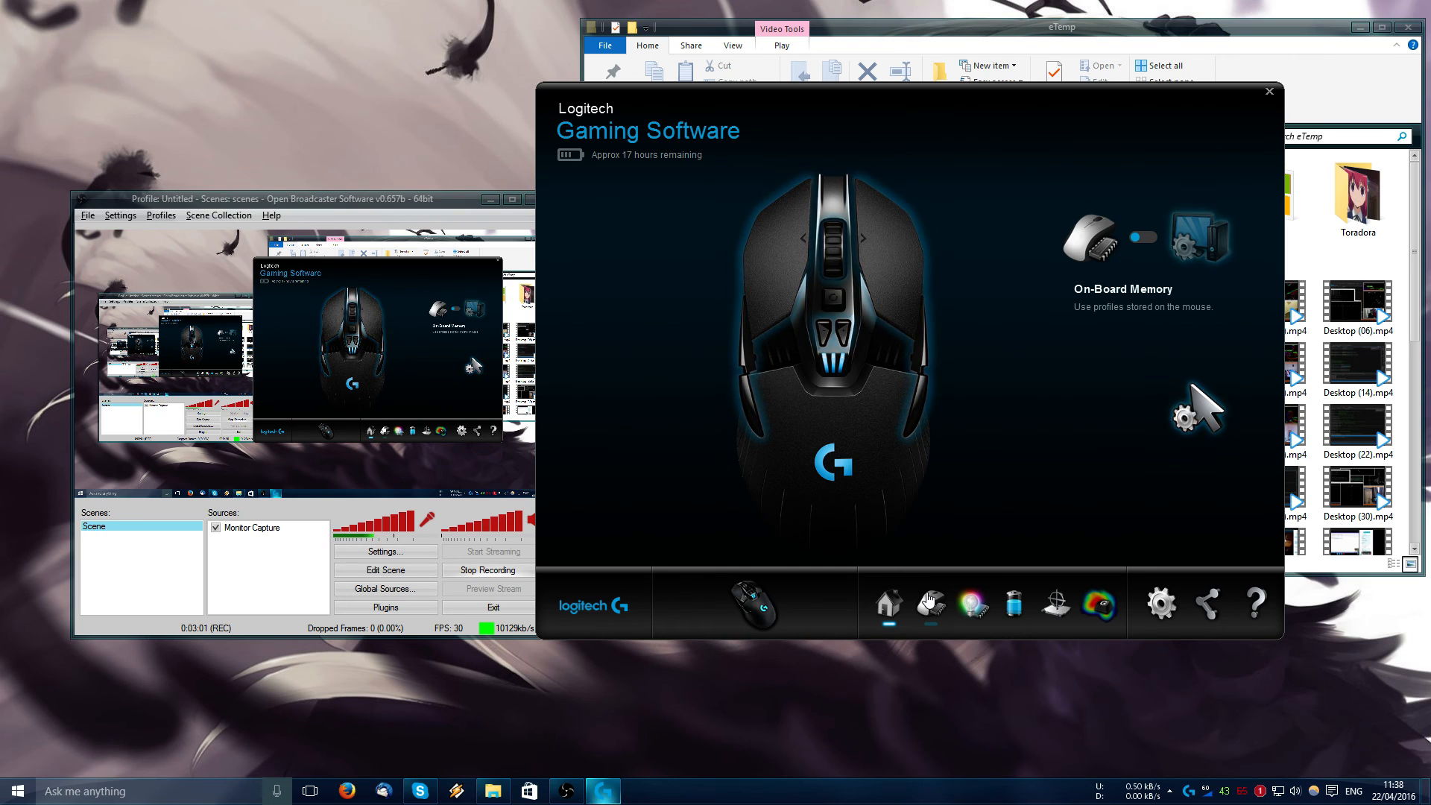
pyautogui.click(930, 604)
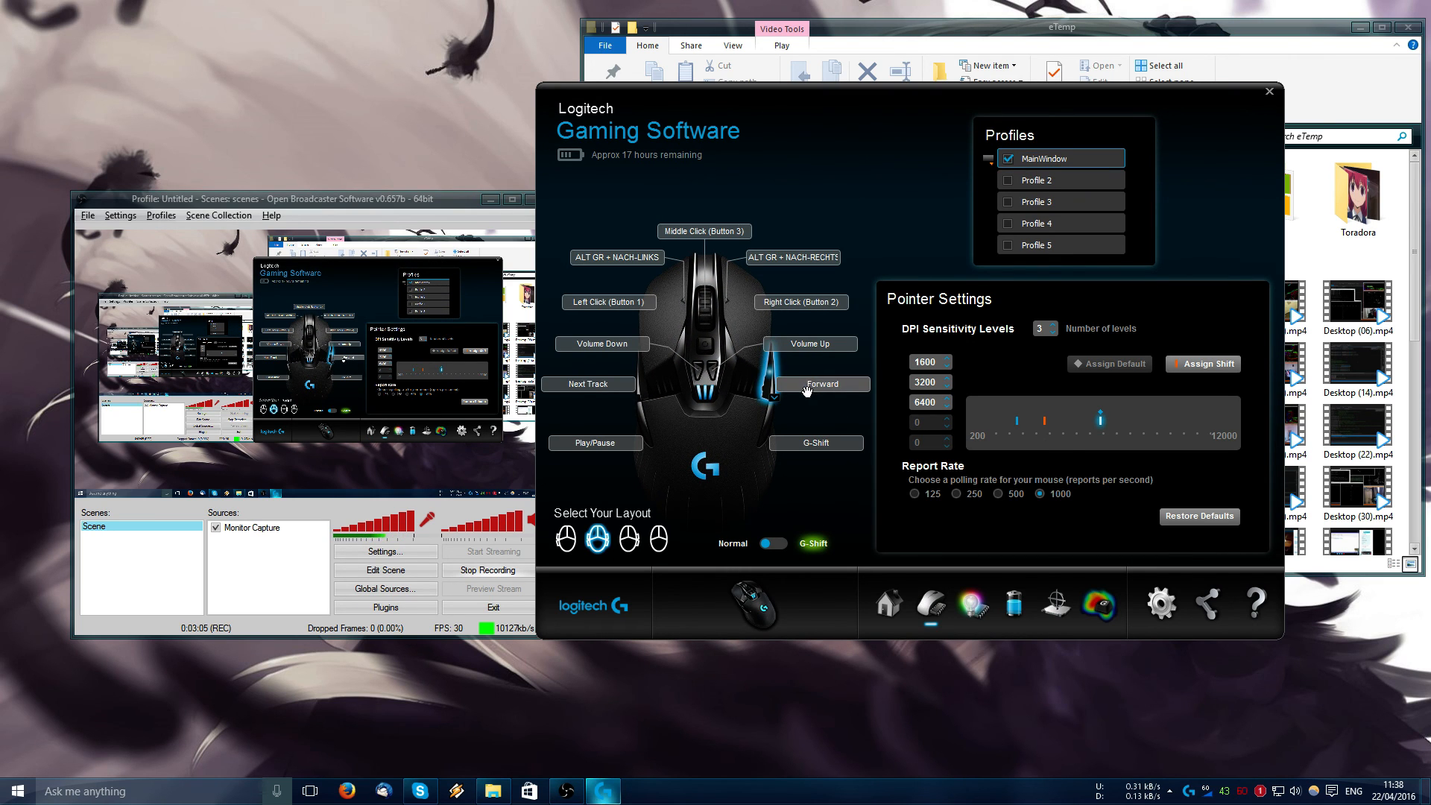
pyautogui.moveTo(799, 413)
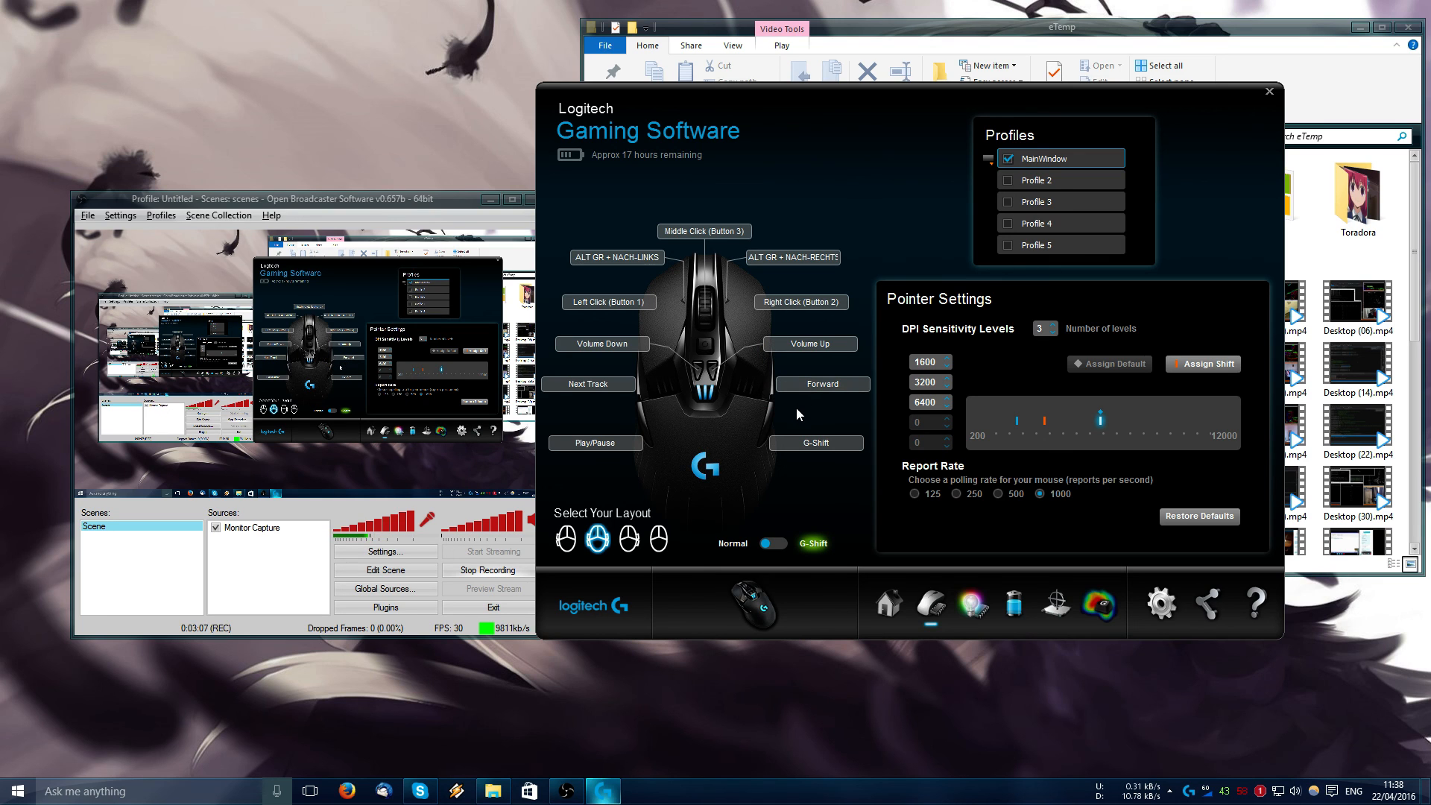
pyautogui.moveTo(385, 213)
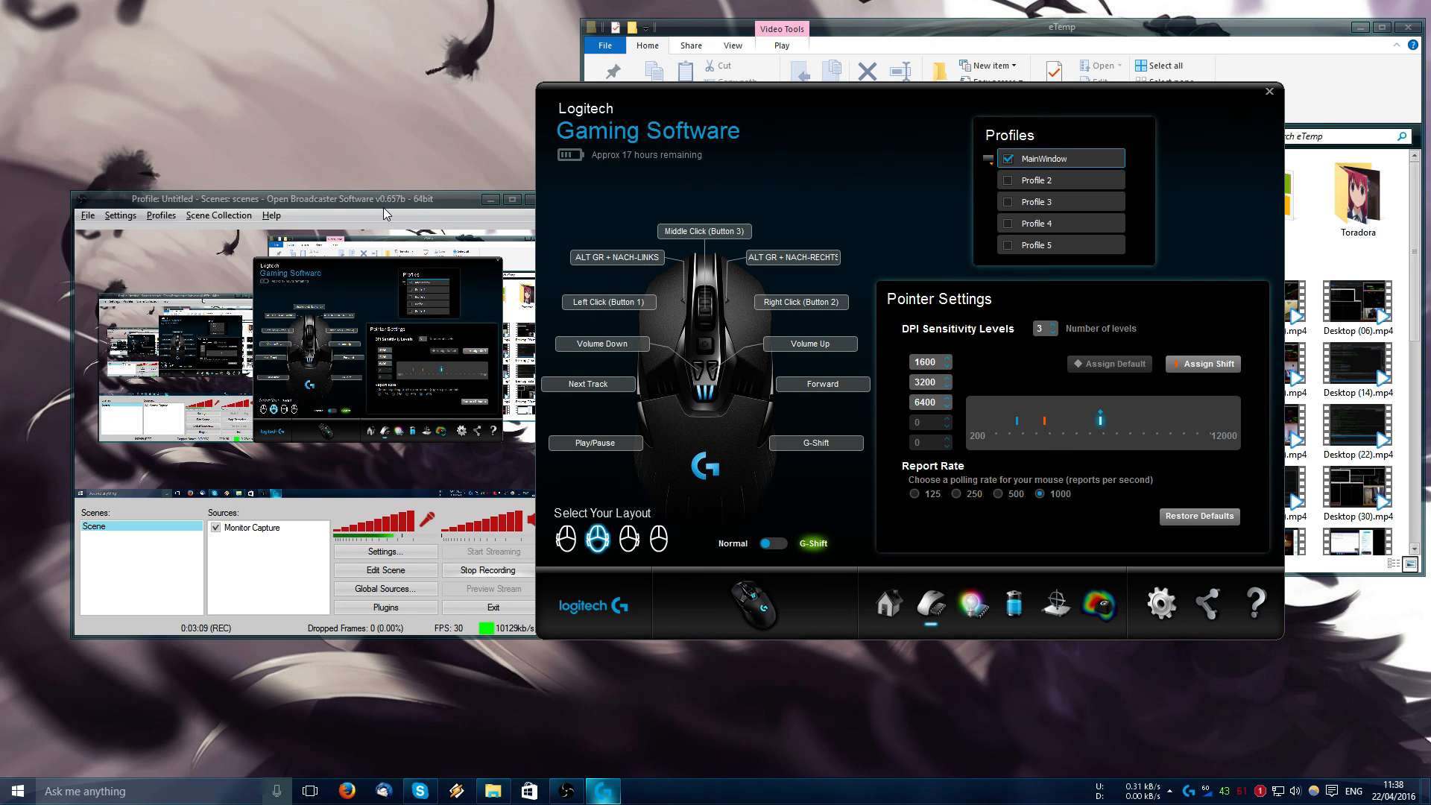